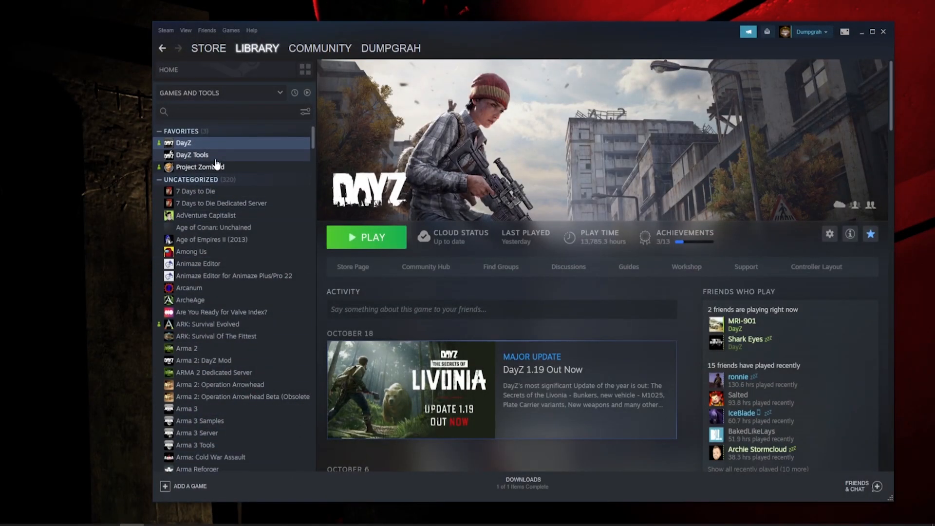
Step: Launch DayZ Tools from the Steam library with the default Play DayZ Tools option
{"action": "left_click", "coordinate": [168, 70]}
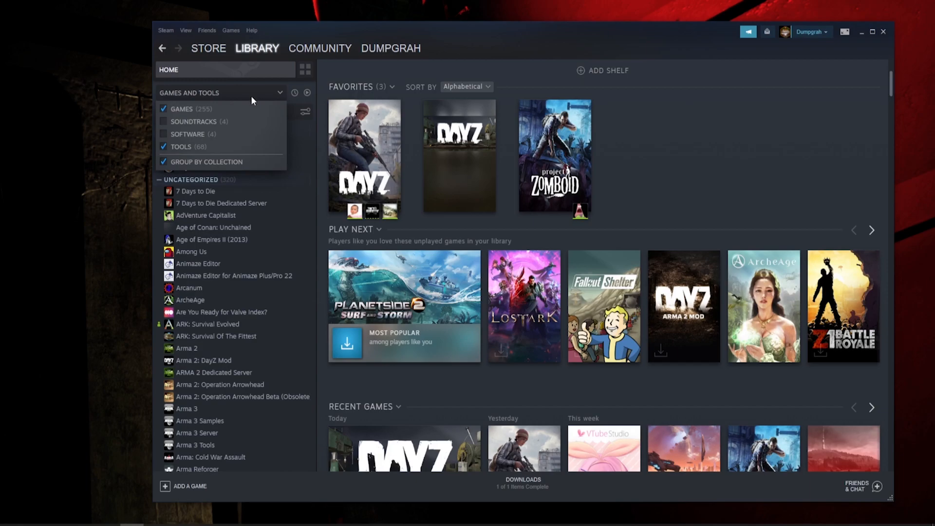
{"action": "mouse_move", "coordinate": [255, 118]}
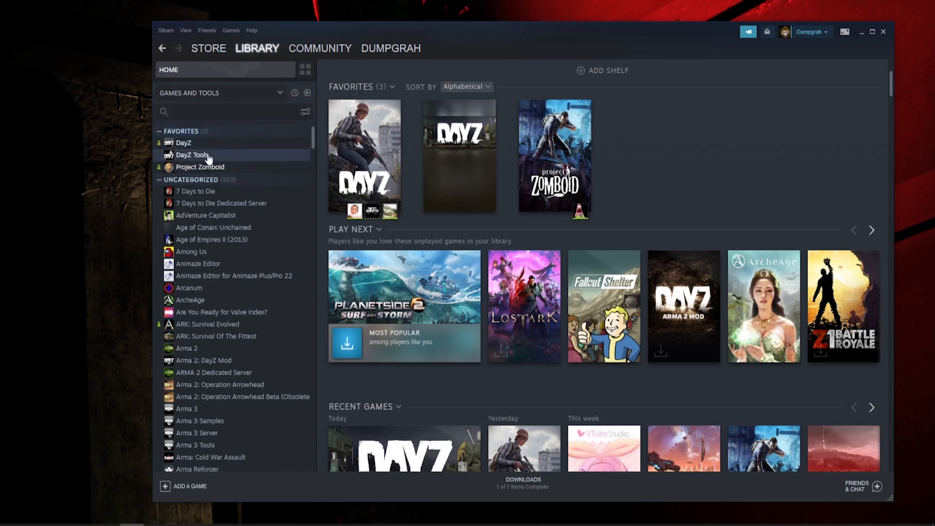
{"action": "left_click", "coordinate": [192, 154]}
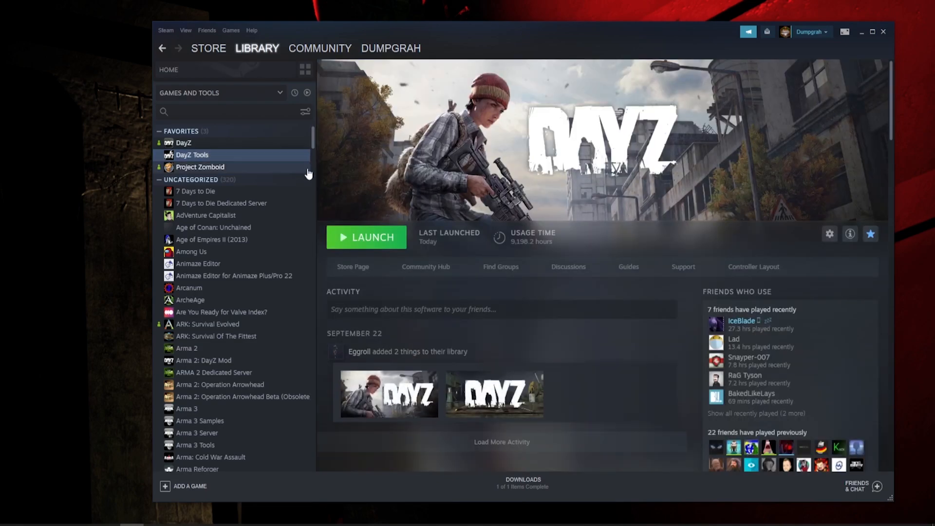
{"action": "left_click", "coordinate": [367, 237]}
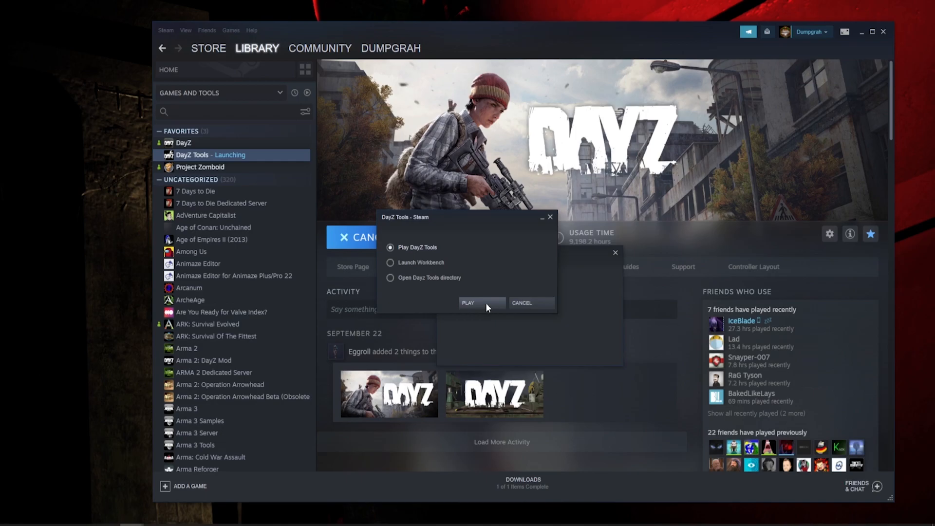
{"action": "left_click", "coordinate": [468, 303]}
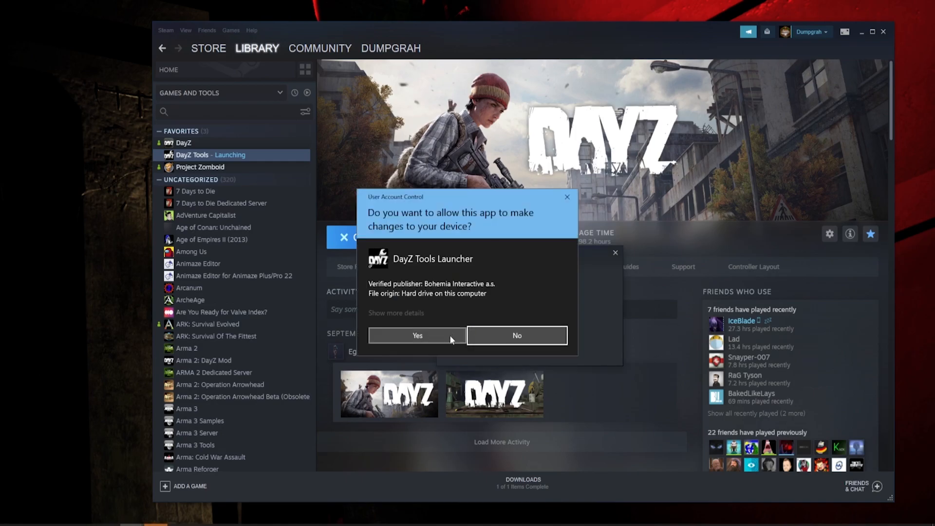
Step: Allow the launcher to run, start Image To PAA under Utilities, and close the launcher
{"action": "left_click", "coordinate": [417, 335]}
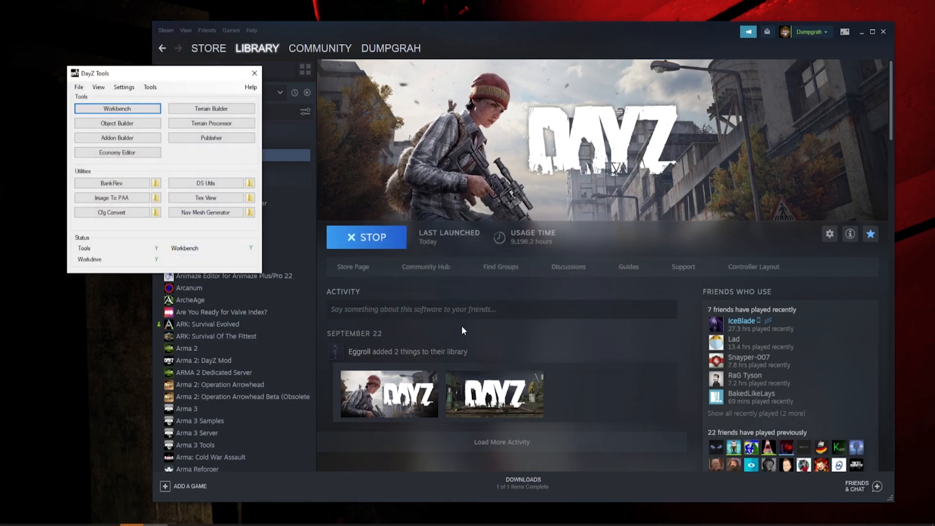
{"action": "mouse_move", "coordinate": [862, 38]}
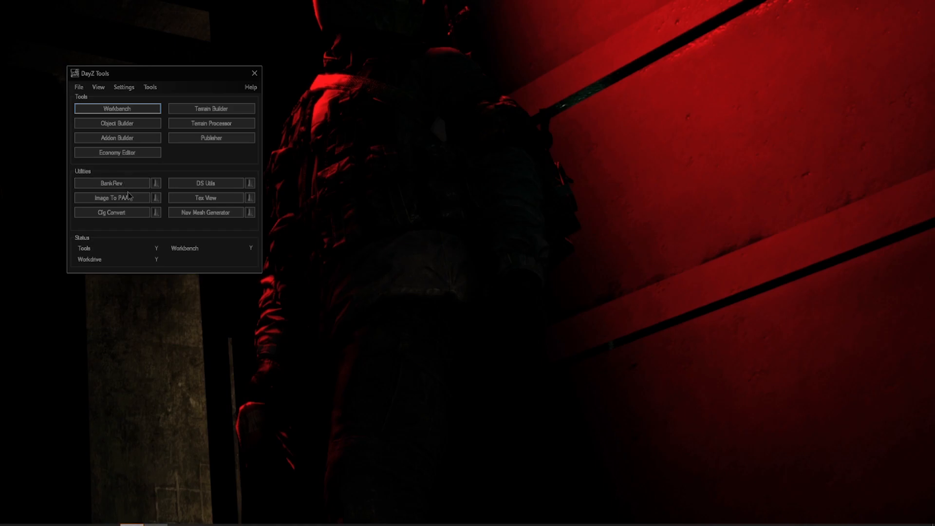
{"action": "left_click", "coordinate": [111, 197]}
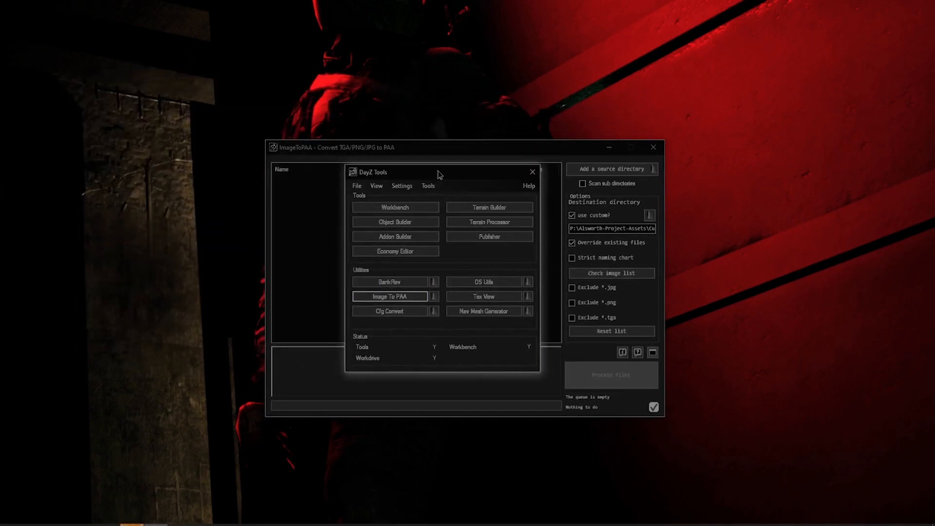
{"action": "left_click", "coordinate": [532, 171]}
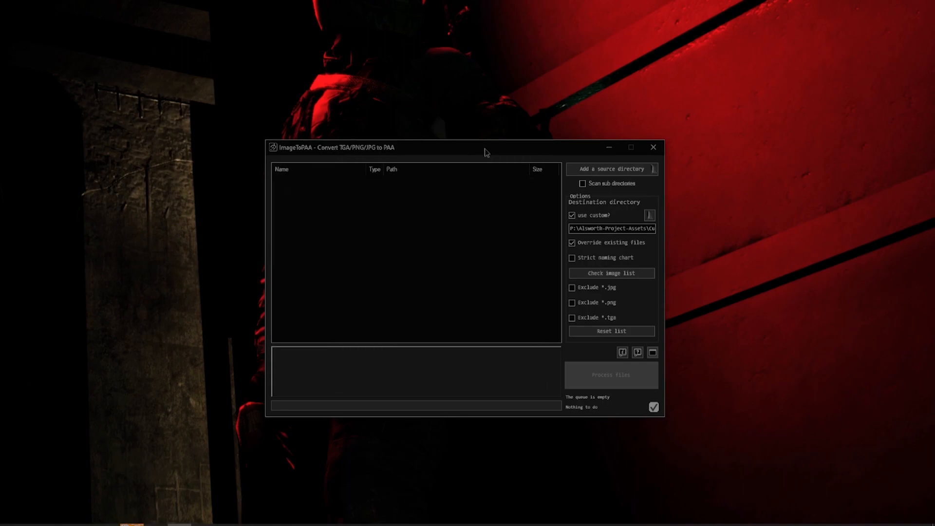
Step: Cancel the source folder browser and enable Scan sub directories
{"action": "left_click", "coordinate": [571, 215]}
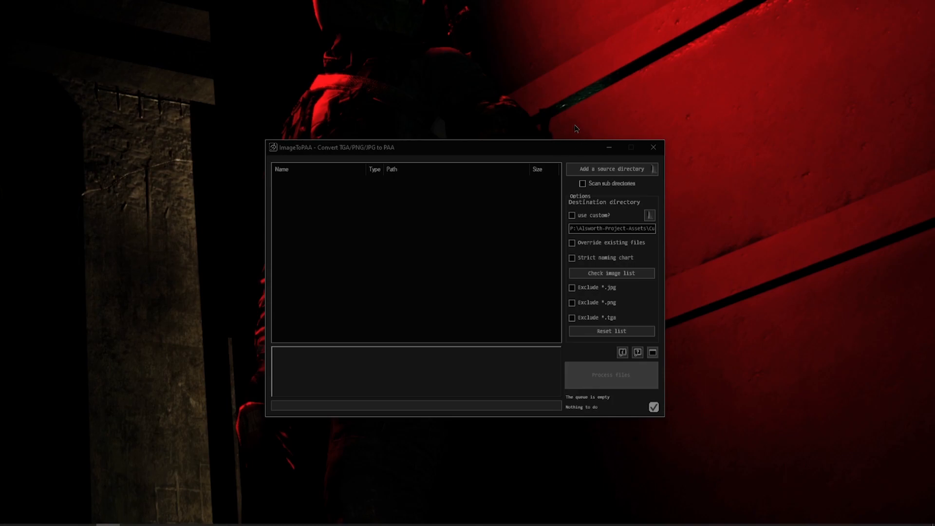
{"action": "mouse_move", "coordinate": [645, 175]}
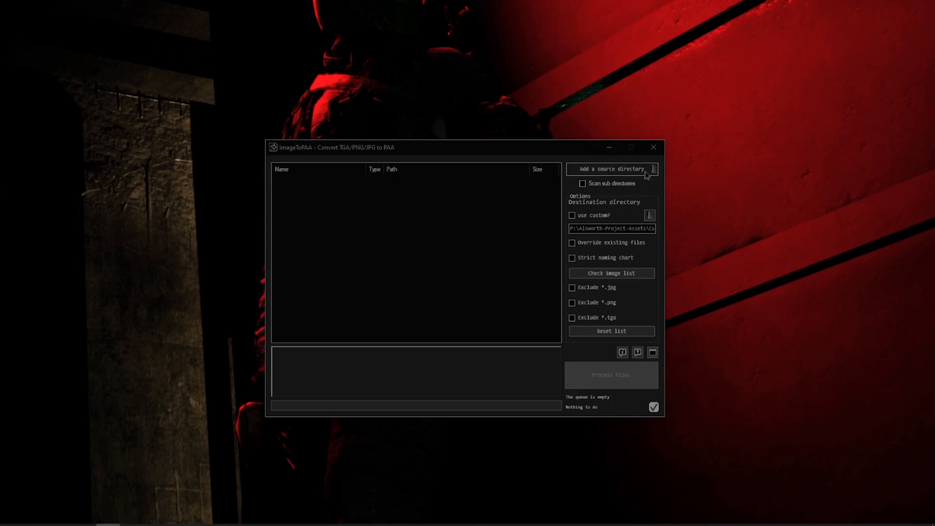
{"action": "left_click", "coordinate": [611, 169]}
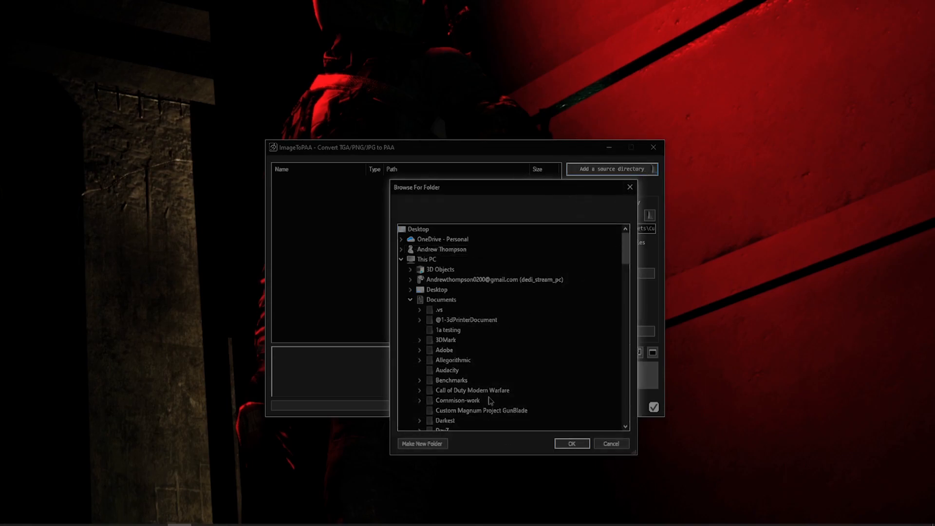
{"action": "mouse_move", "coordinate": [439, 390]}
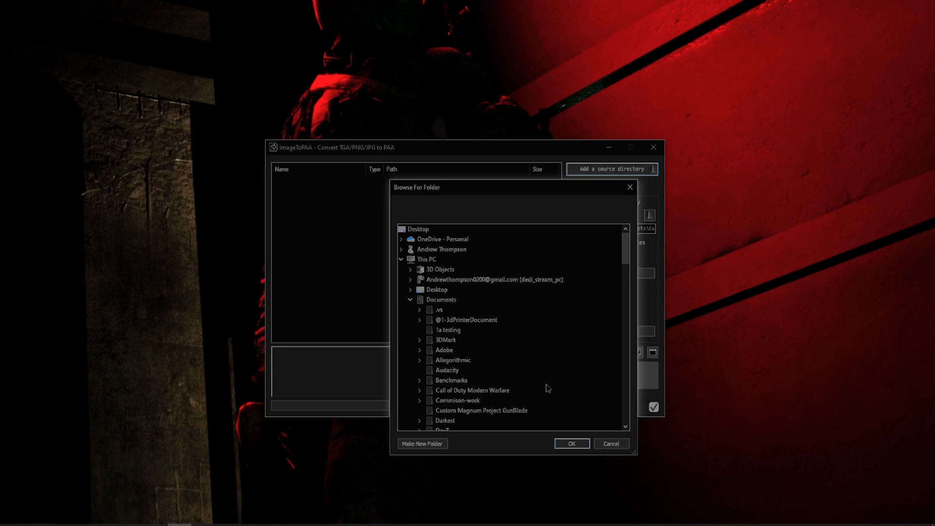
{"action": "left_click", "coordinate": [611, 444]}
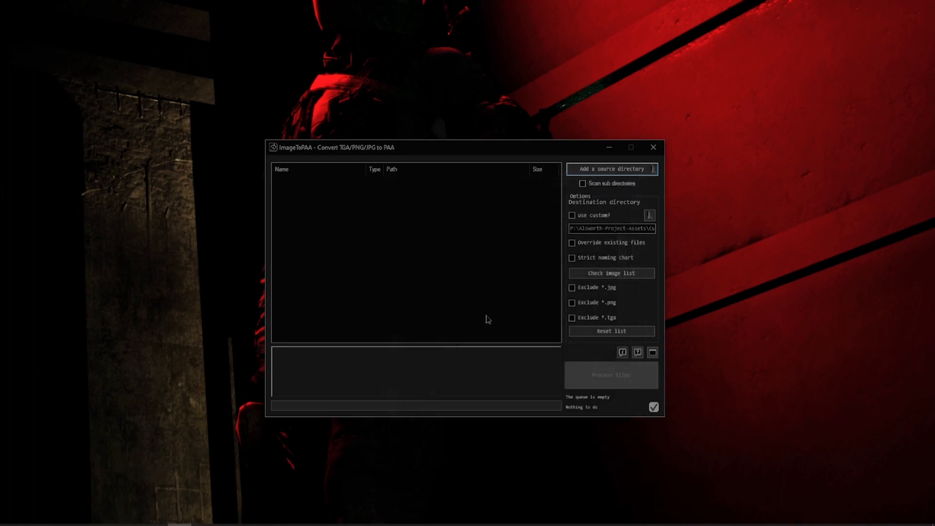
{"action": "mouse_move", "coordinate": [340, 274]}
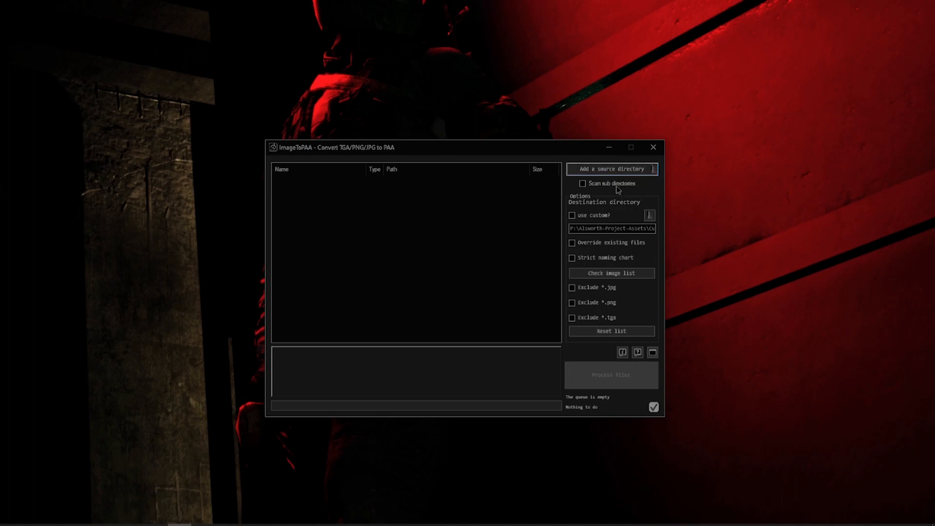
{"action": "left_click", "coordinate": [581, 183]}
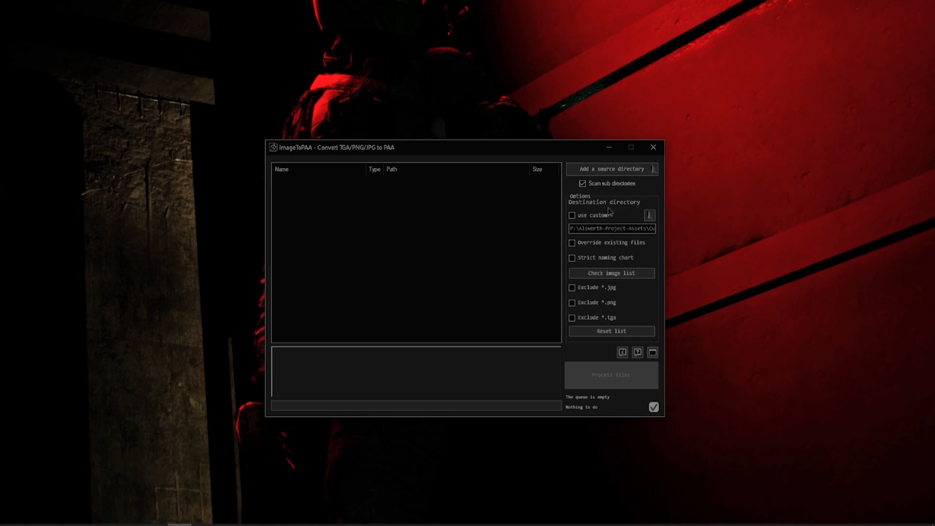
{"action": "mouse_move", "coordinate": [634, 210]}
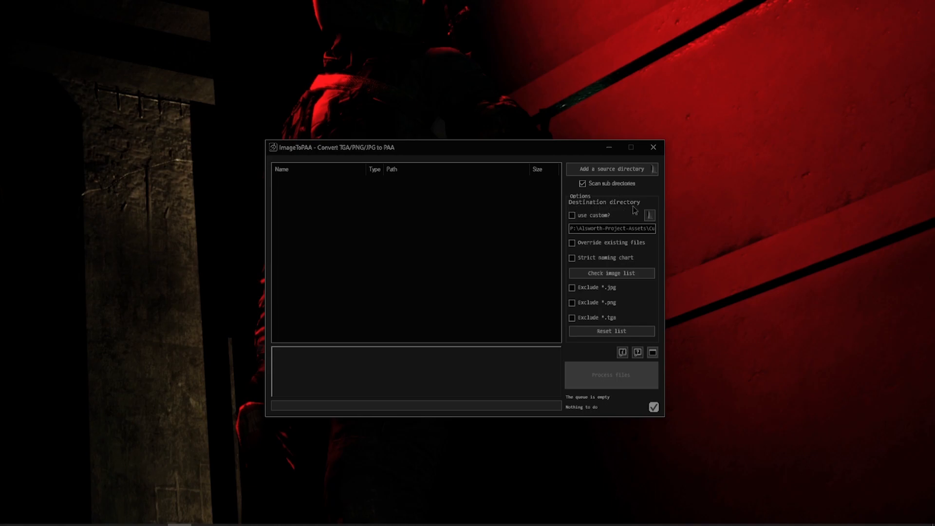
{"action": "mouse_move", "coordinate": [623, 216]}
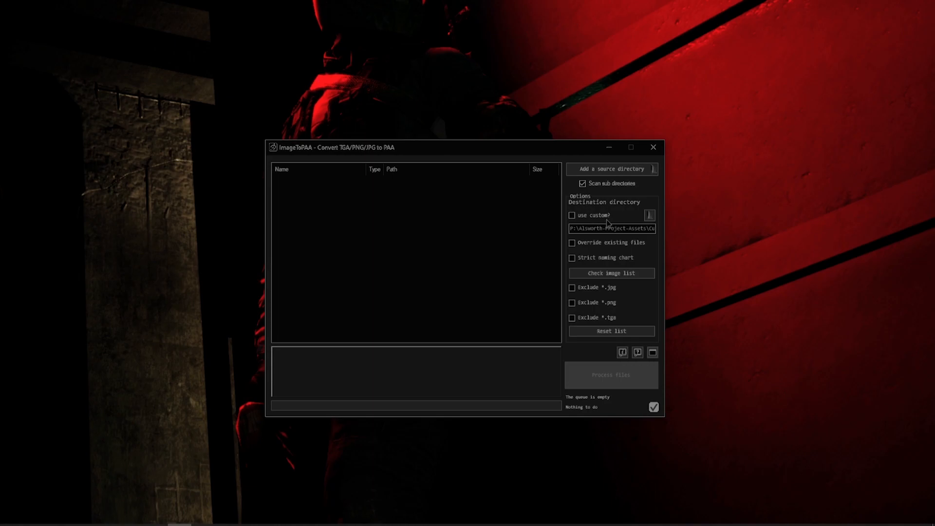
{"action": "mouse_move", "coordinate": [579, 217]}
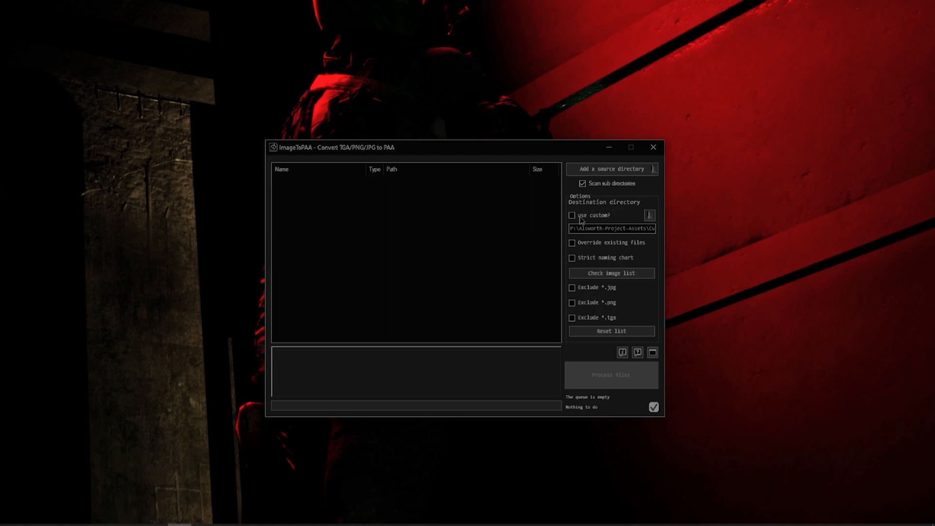
{"action": "mouse_move", "coordinate": [647, 175]}
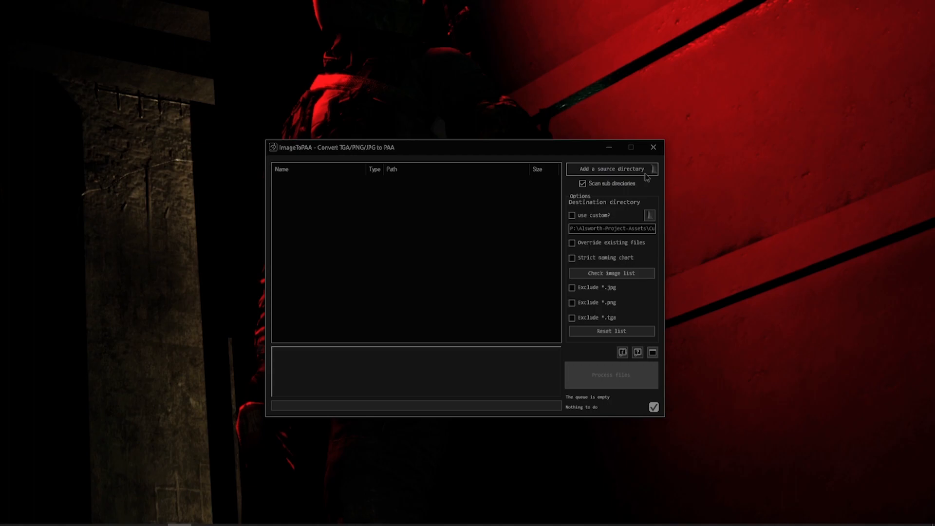
Step: Bring up the folder browser to pick a source directory of textures
{"action": "left_click", "coordinate": [572, 215]}
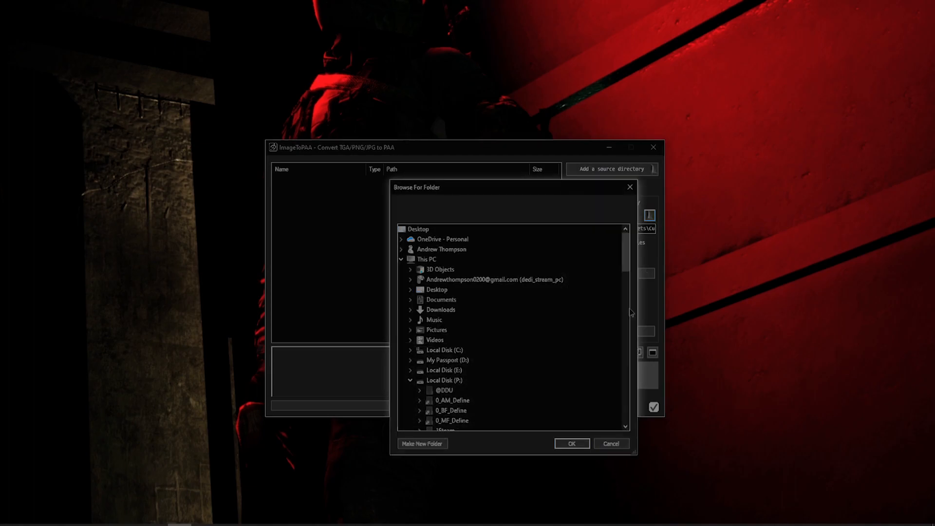
{"action": "mouse_move", "coordinate": [438, 424]}
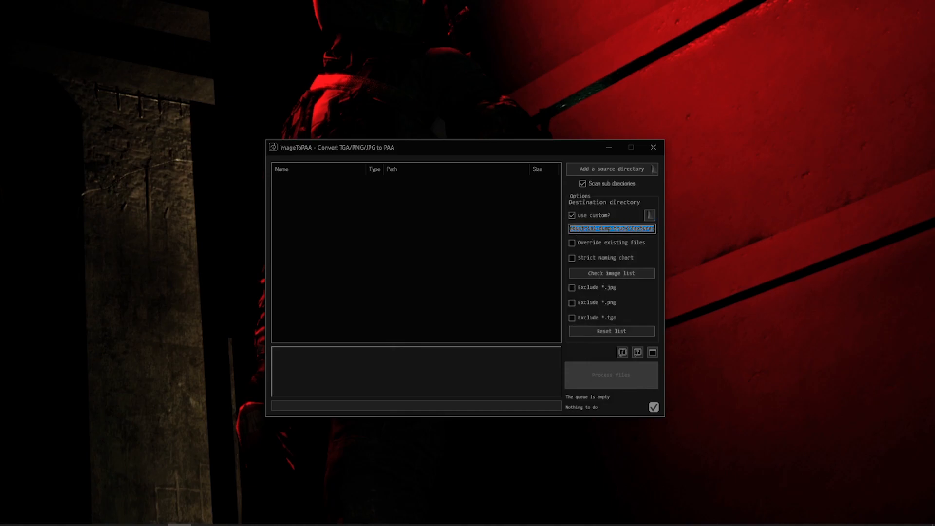
{"action": "mouse_move", "coordinate": [761, 246]}
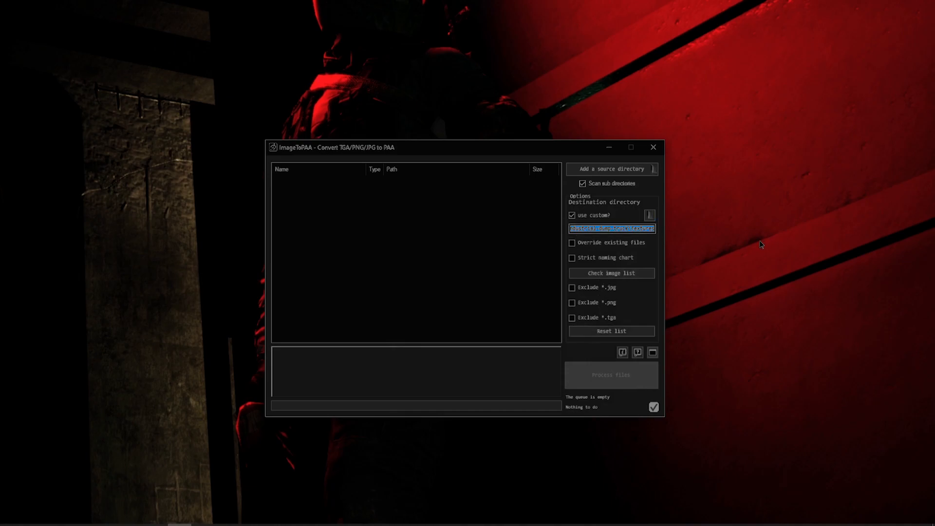
{"action": "mouse_move", "coordinate": [651, 216]}
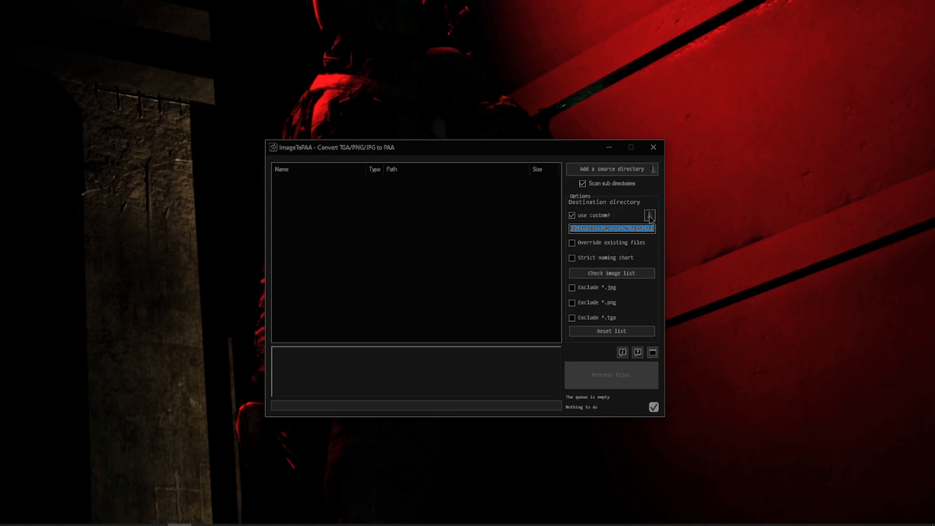
{"action": "mouse_move", "coordinate": [643, 246]}
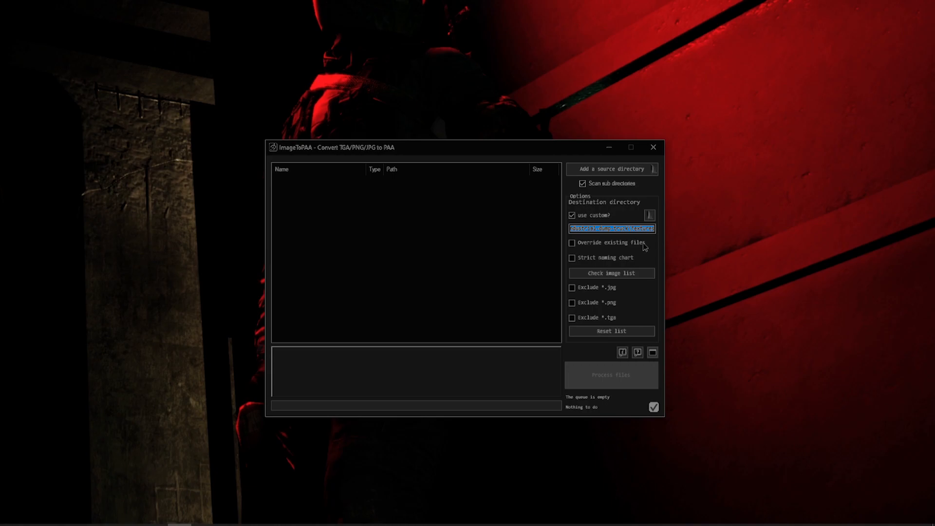
Step: Check the empty image list, then toggle exclusions so only *.tga is excluded
{"action": "left_click", "coordinate": [612, 272]}
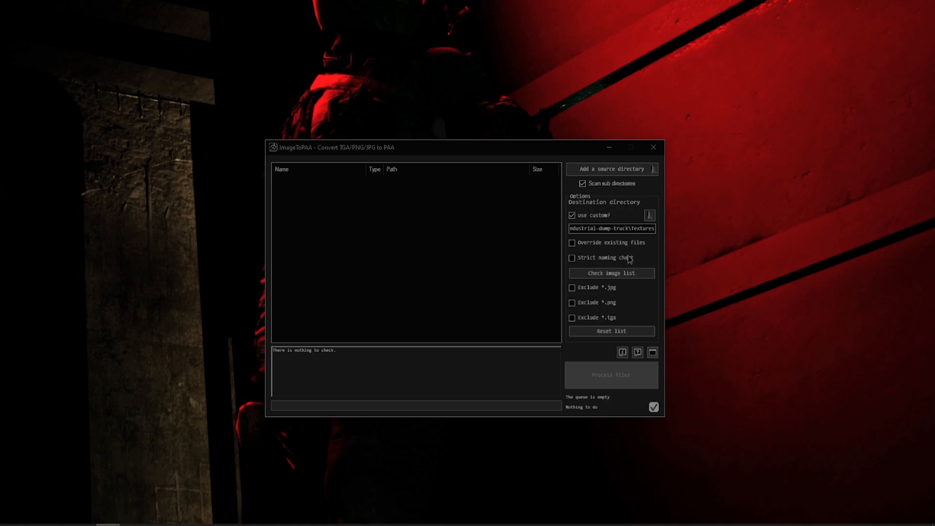
{"action": "mouse_move", "coordinate": [622, 261]}
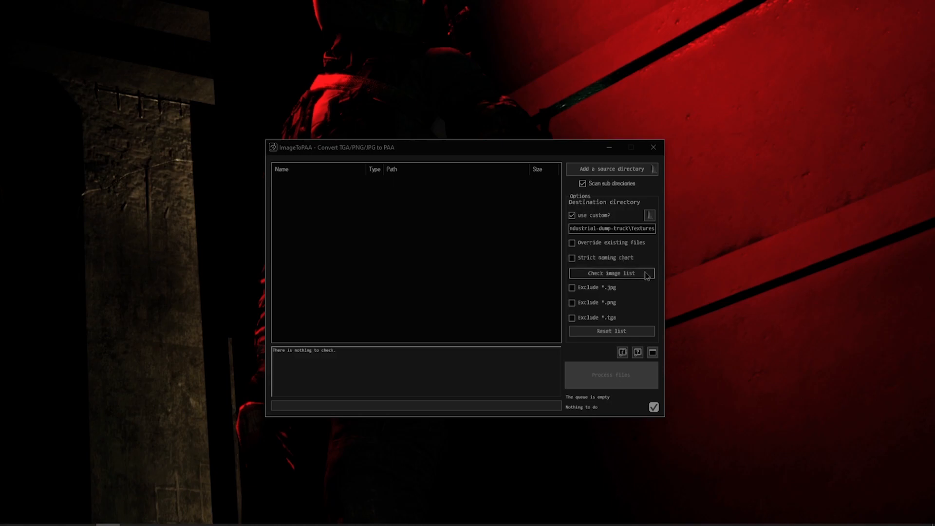
{"action": "left_click", "coordinate": [612, 272]}
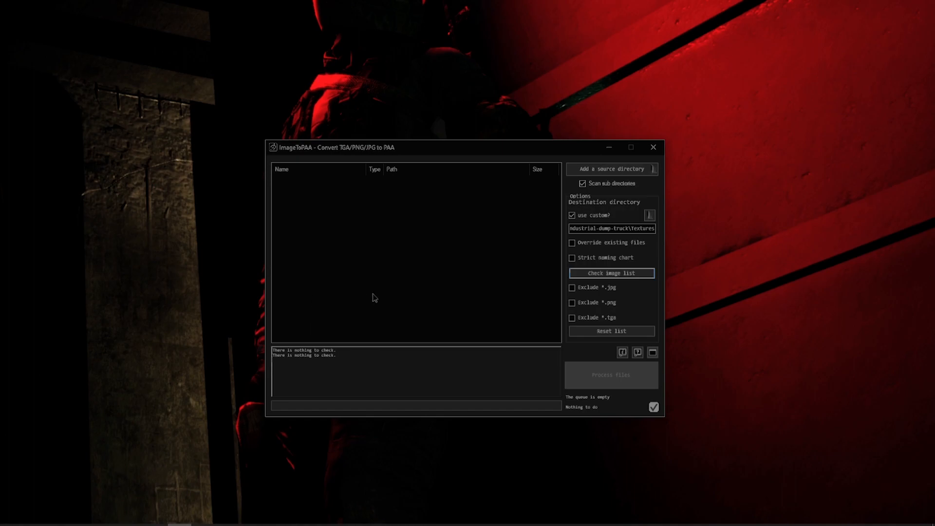
{"action": "mouse_move", "coordinate": [617, 300]}
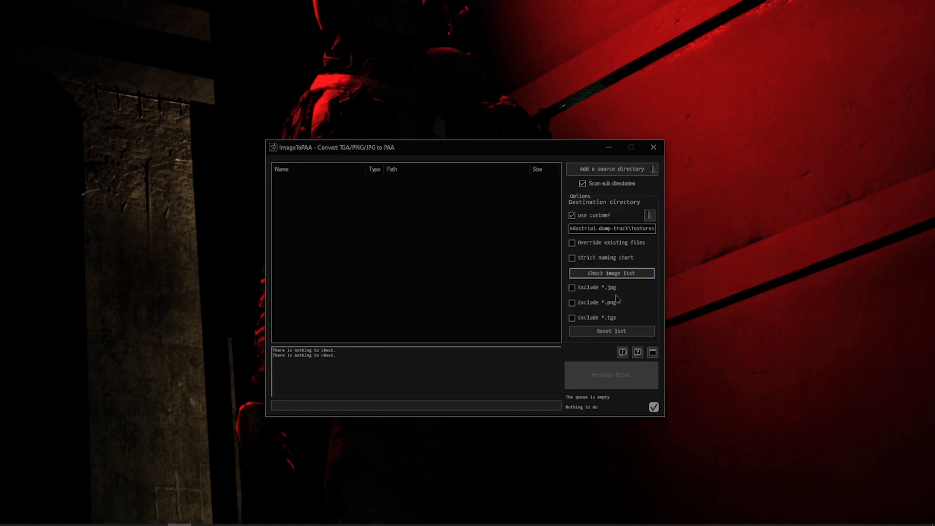
{"action": "mouse_move", "coordinate": [617, 306]}
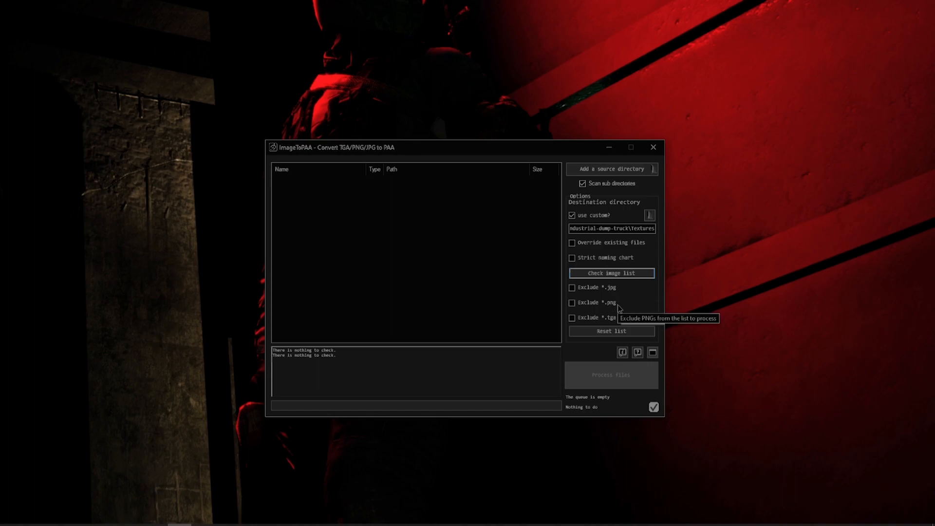
{"action": "mouse_move", "coordinate": [618, 318]}
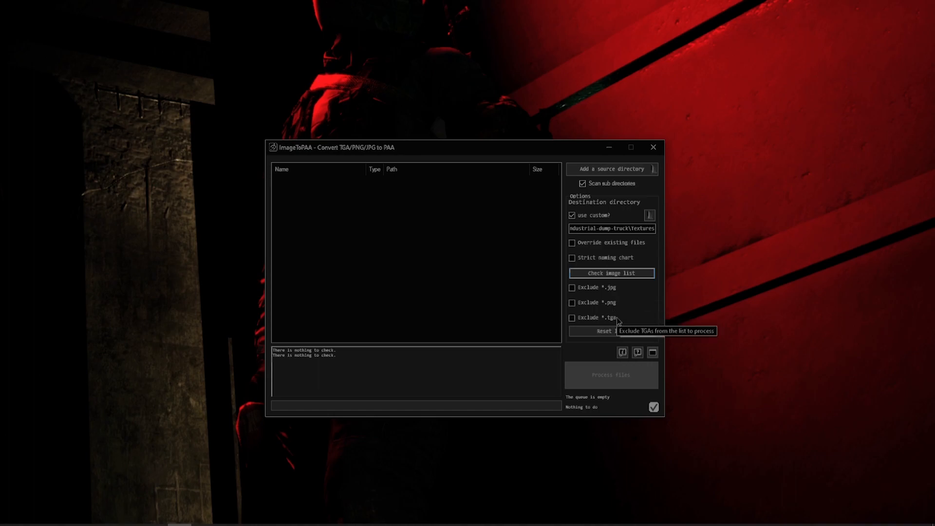
{"action": "mouse_move", "coordinate": [525, 208]}
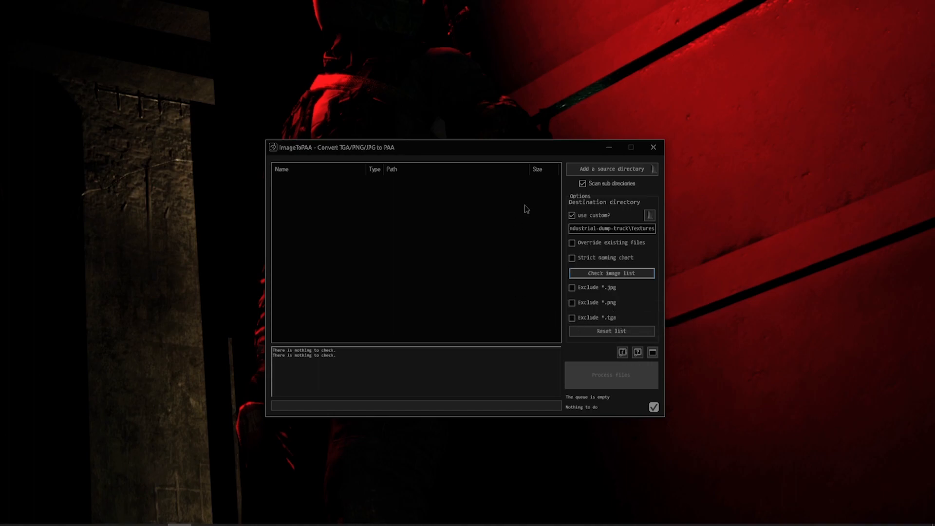
{"action": "mouse_move", "coordinate": [571, 292]}
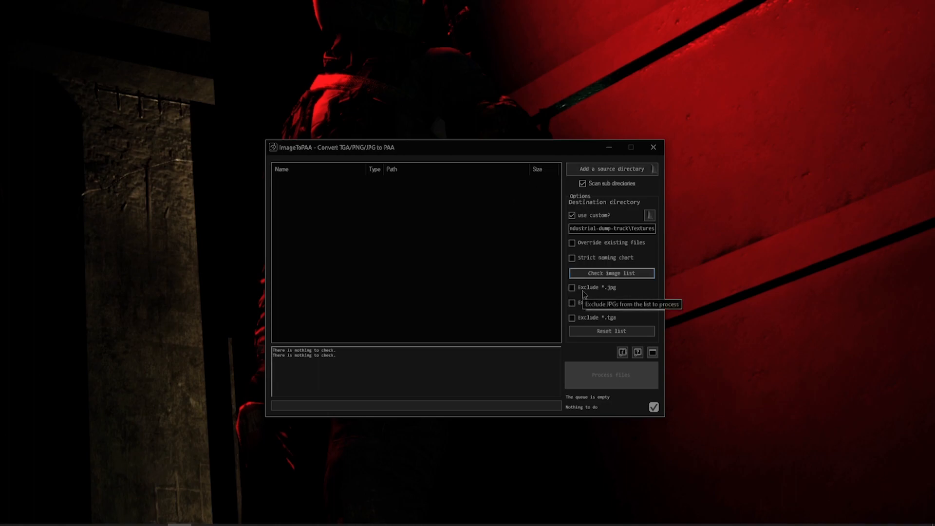
{"action": "left_click", "coordinate": [572, 287]}
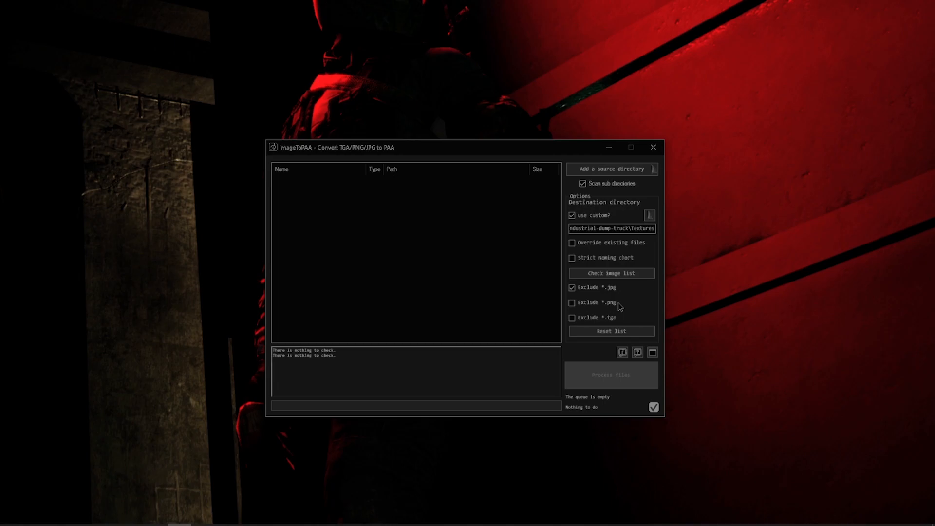
{"action": "left_click", "coordinate": [572, 318]}
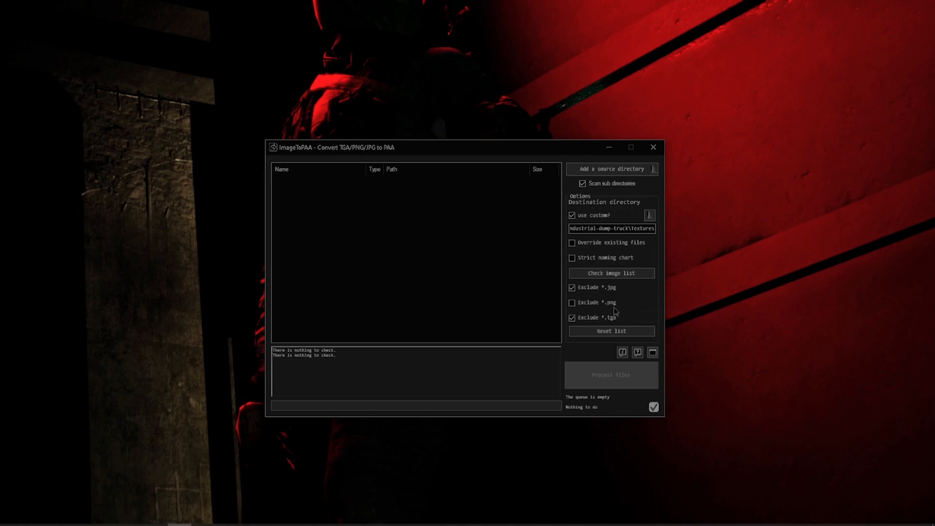
{"action": "mouse_move", "coordinate": [615, 317]}
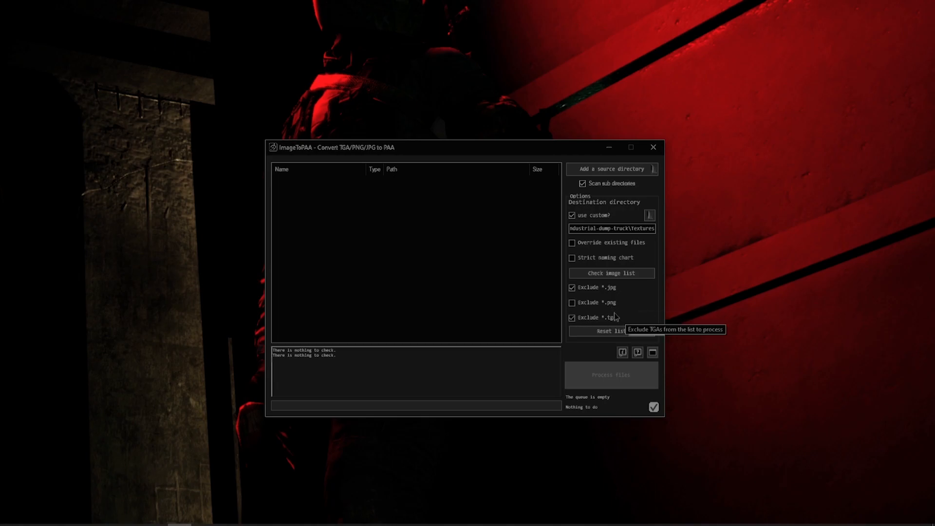
{"action": "mouse_move", "coordinate": [620, 301]}
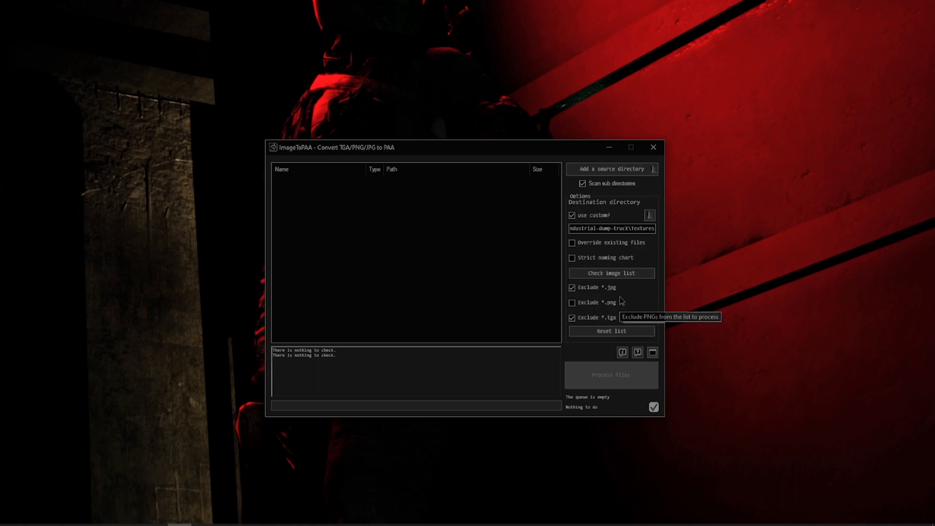
{"action": "mouse_move", "coordinate": [625, 323]}
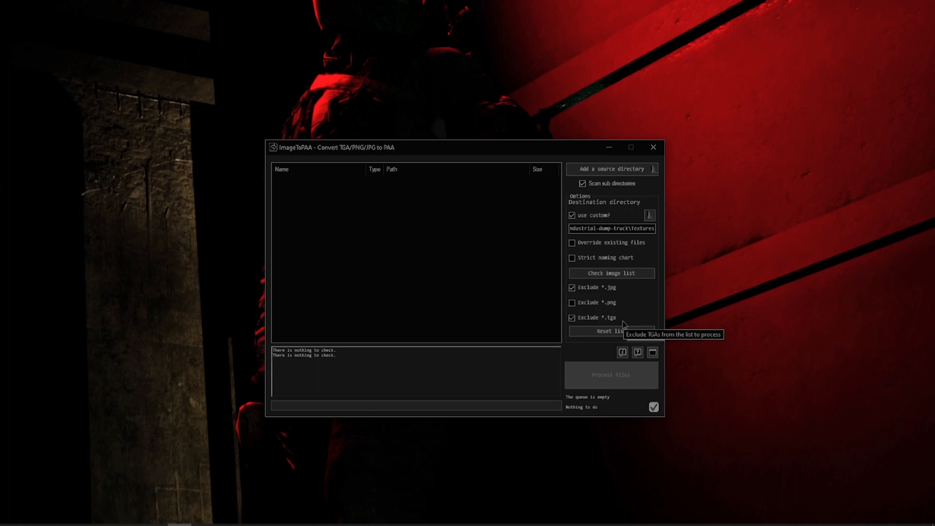
{"action": "mouse_move", "coordinate": [615, 322]}
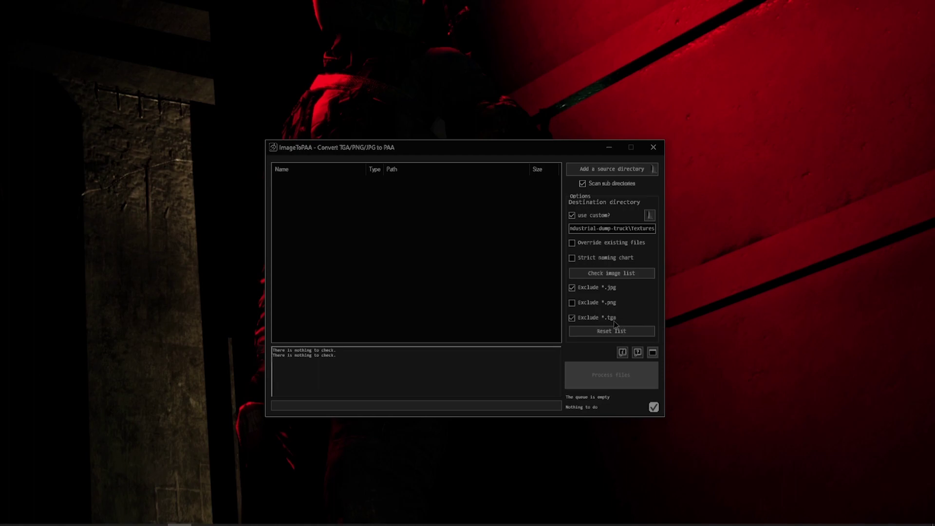
{"action": "mouse_move", "coordinate": [610, 302]}
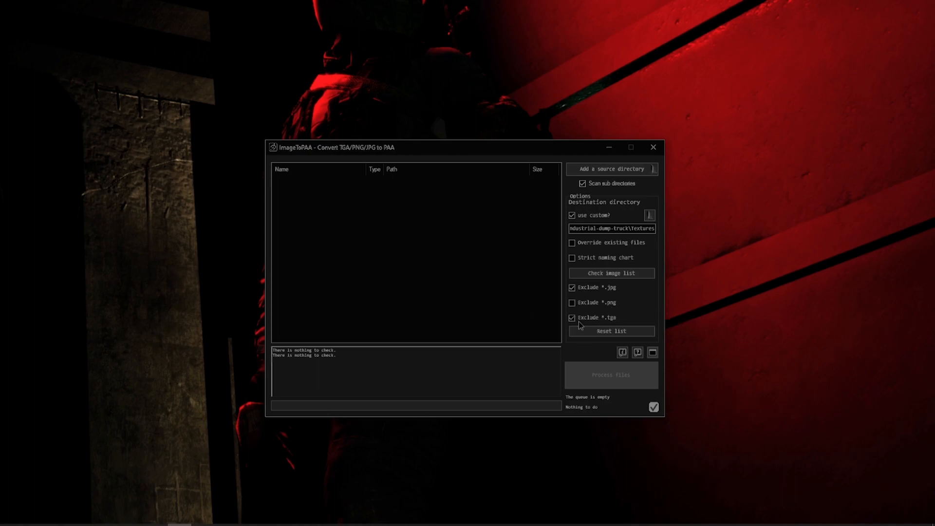
{"action": "left_click", "coordinate": [571, 302]}
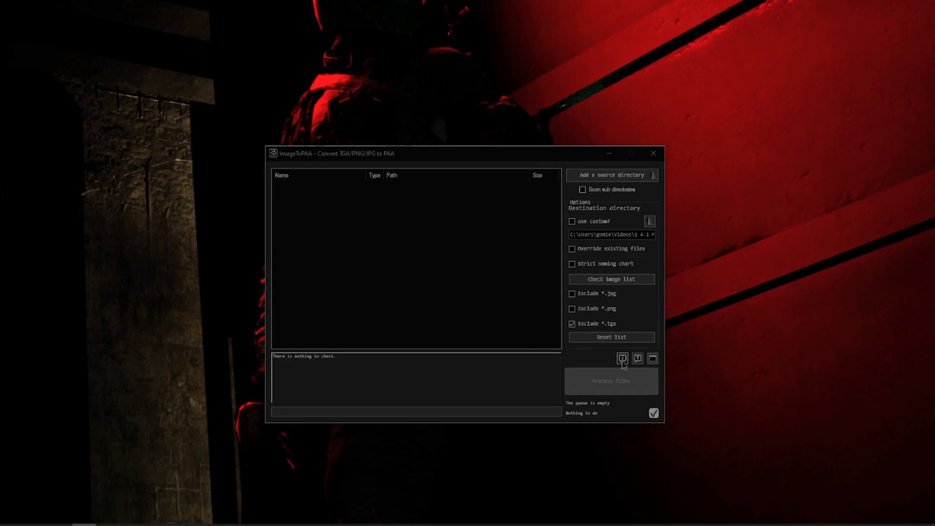
Step: View the texture naming conventions reference and close it
{"action": "left_click", "coordinate": [621, 358]}
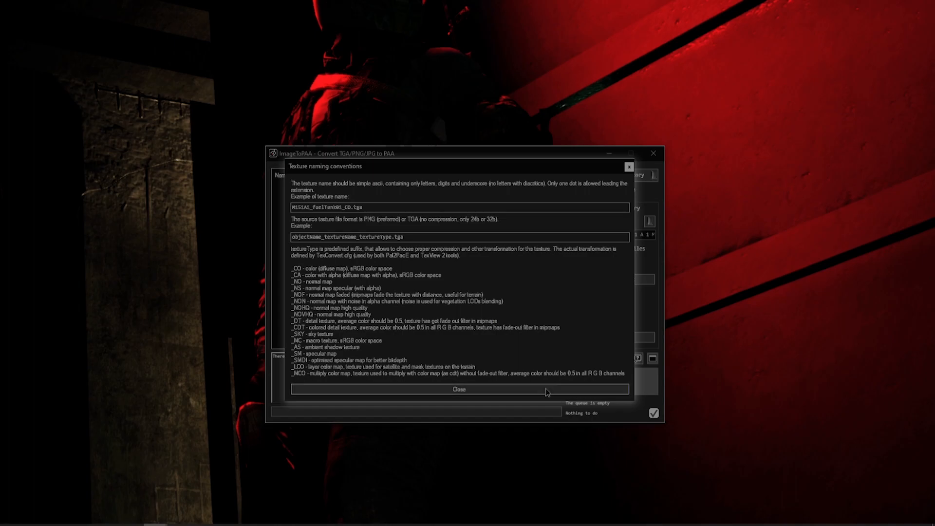
{"action": "left_click", "coordinate": [458, 389]}
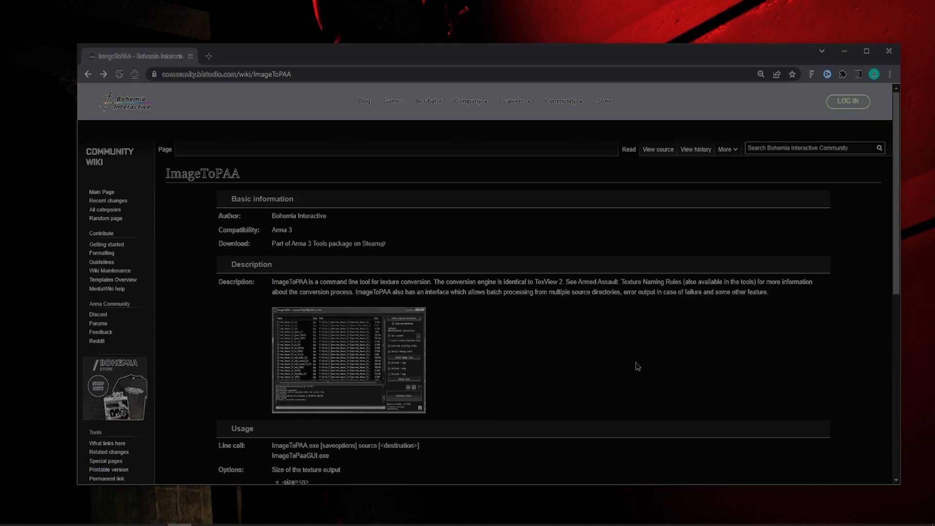
Step: Scroll through the ImageToPAA wiki page description
{"action": "scroll", "scroll_direction": "down", "scroll_amount": 3}
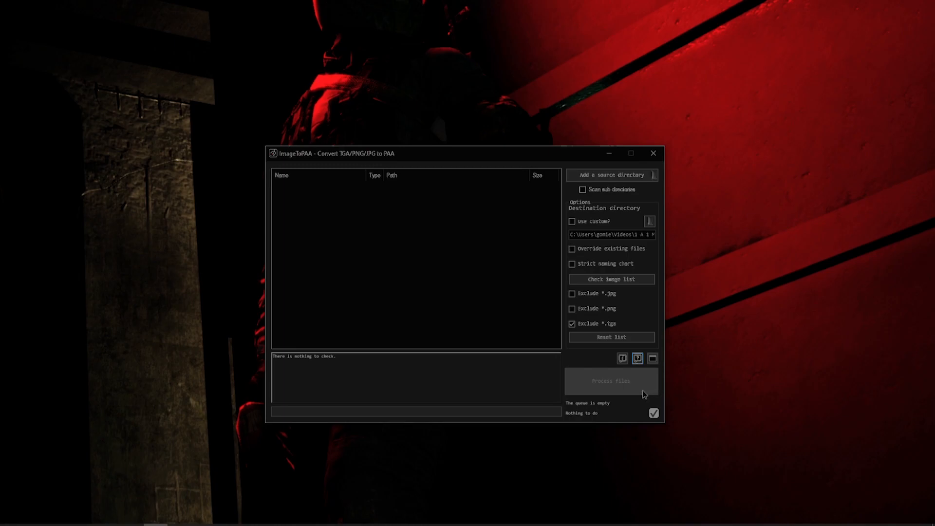
{"action": "mouse_move", "coordinate": [298, 201]}
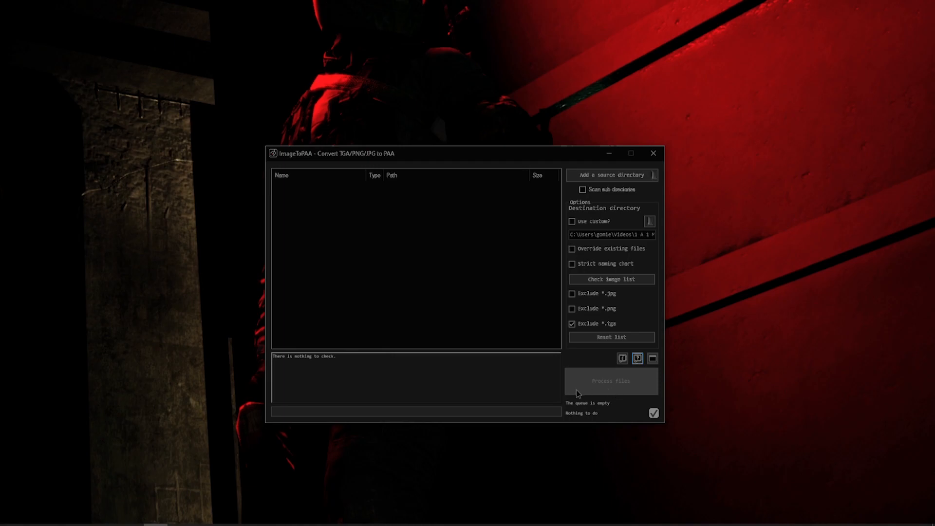
{"action": "mouse_move", "coordinate": [600, 392]}
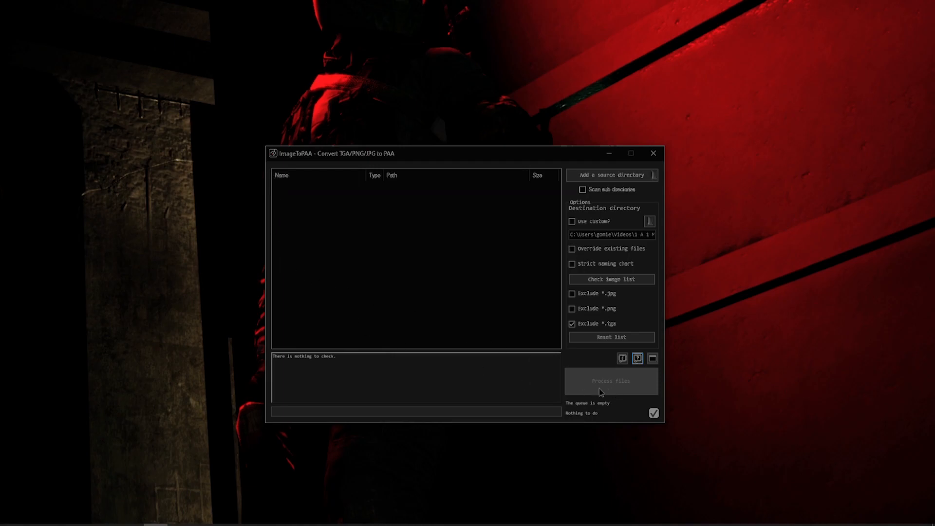
{"action": "mouse_move", "coordinate": [611, 410]}
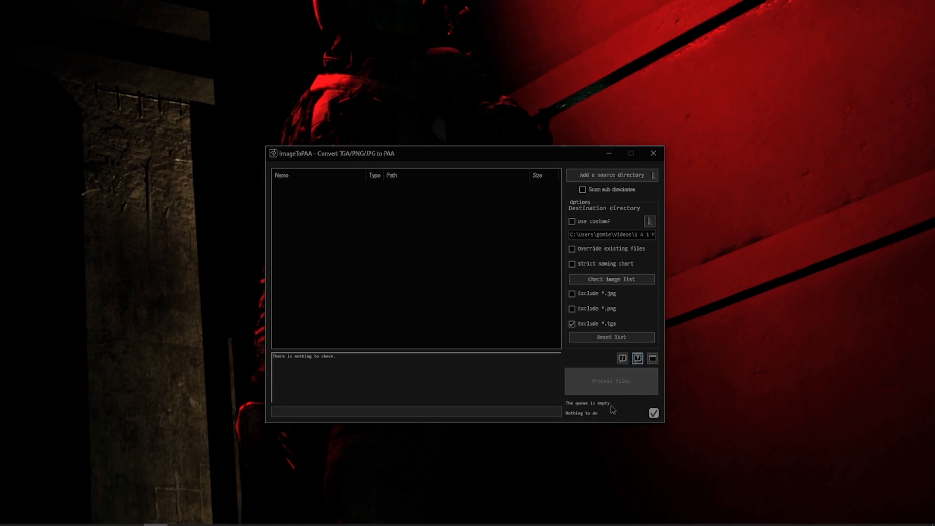
{"action": "mouse_move", "coordinate": [645, 422]}
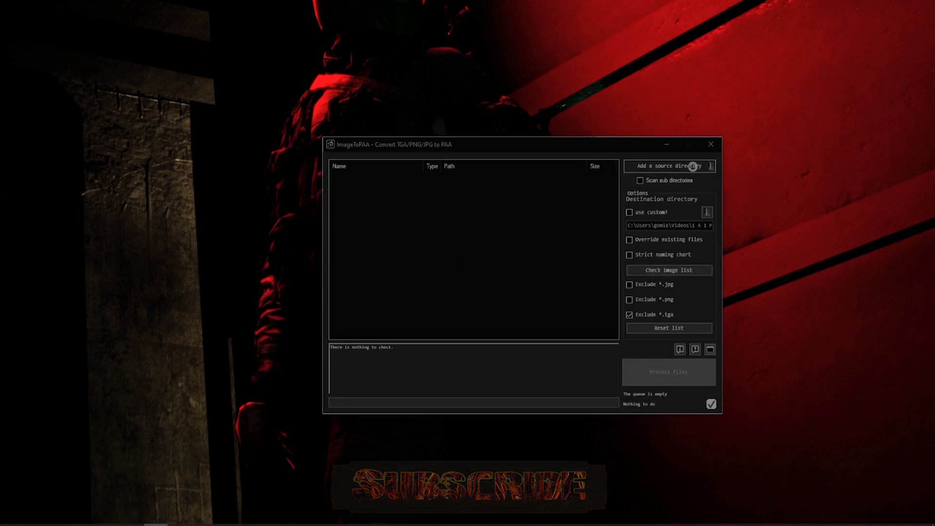
{"action": "left_click", "coordinate": [668, 166]}
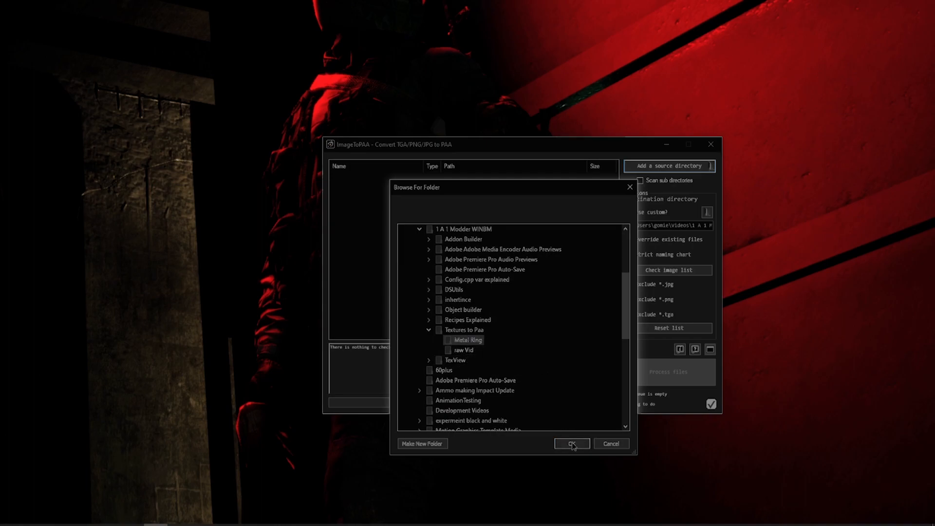
{"action": "left_click", "coordinate": [573, 444]}
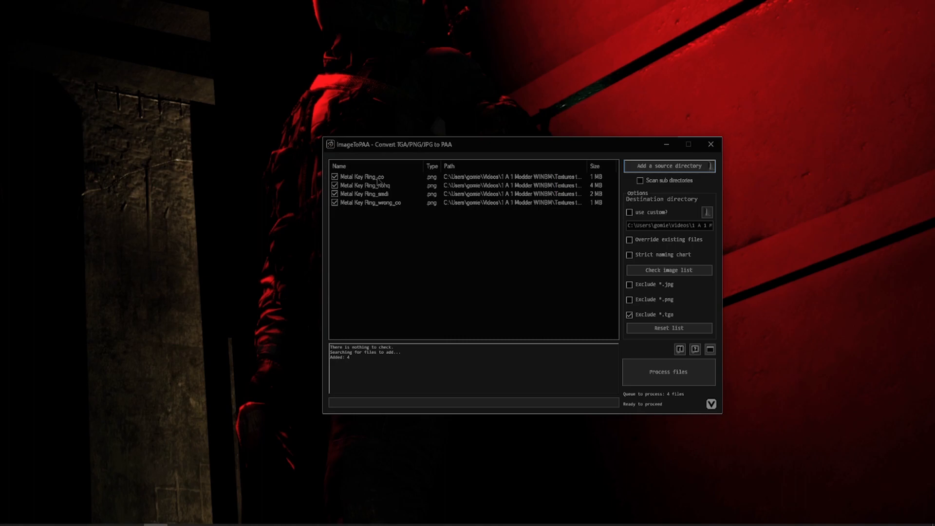
{"action": "mouse_move", "coordinate": [417, 206]}
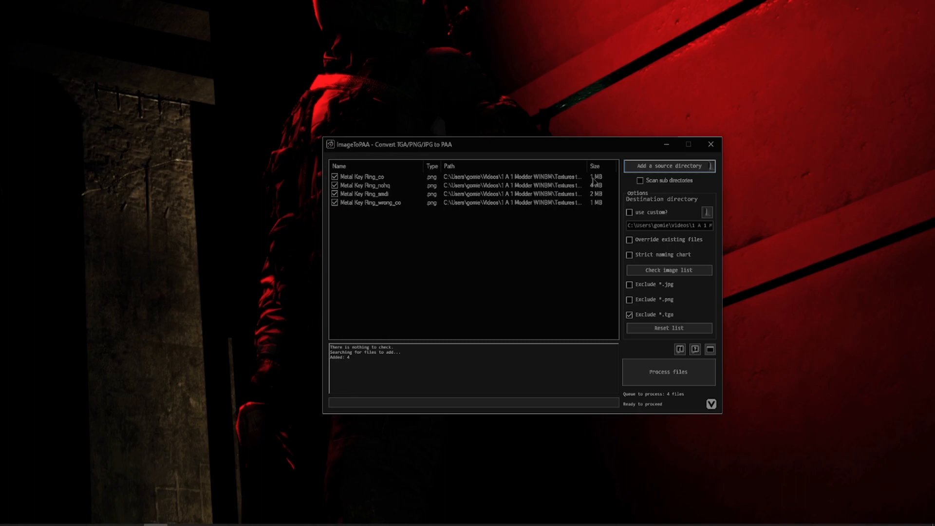
{"action": "mouse_move", "coordinate": [568, 222]}
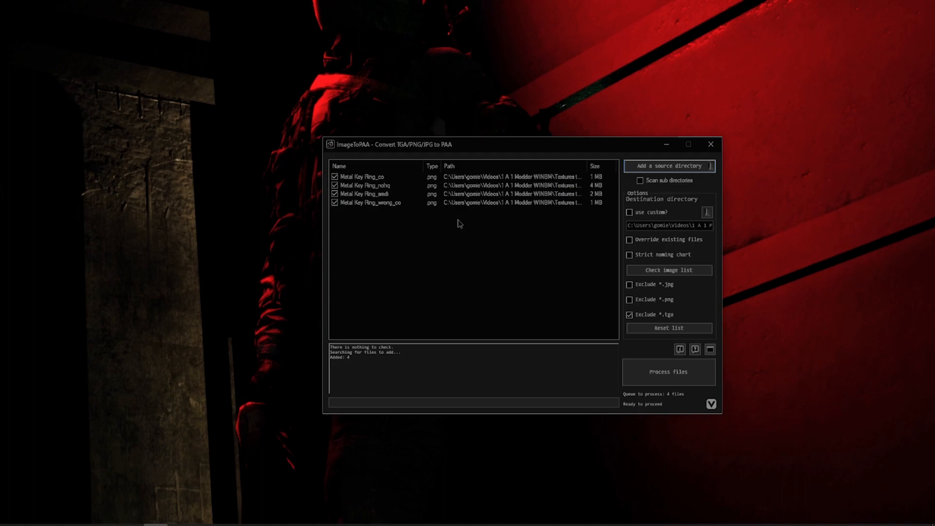
{"action": "mouse_move", "coordinate": [363, 214]}
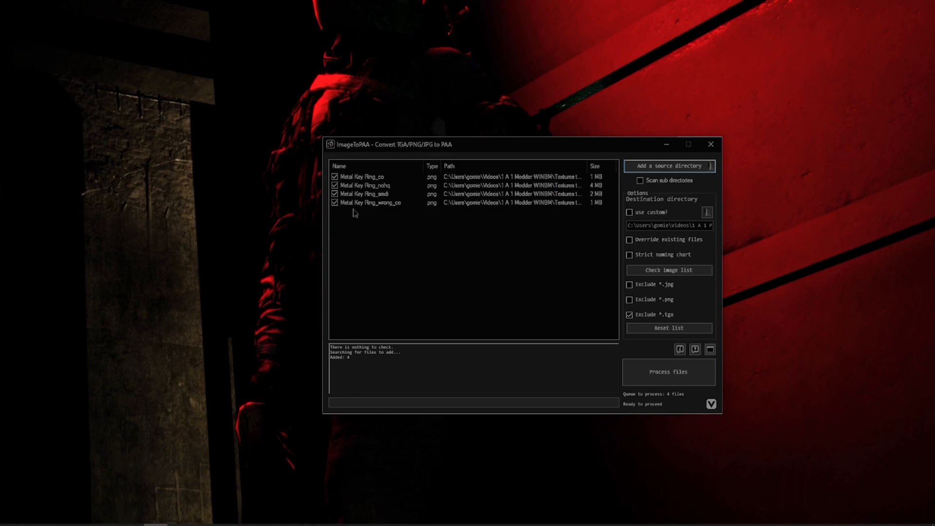
{"action": "left_click", "coordinate": [335, 203]}
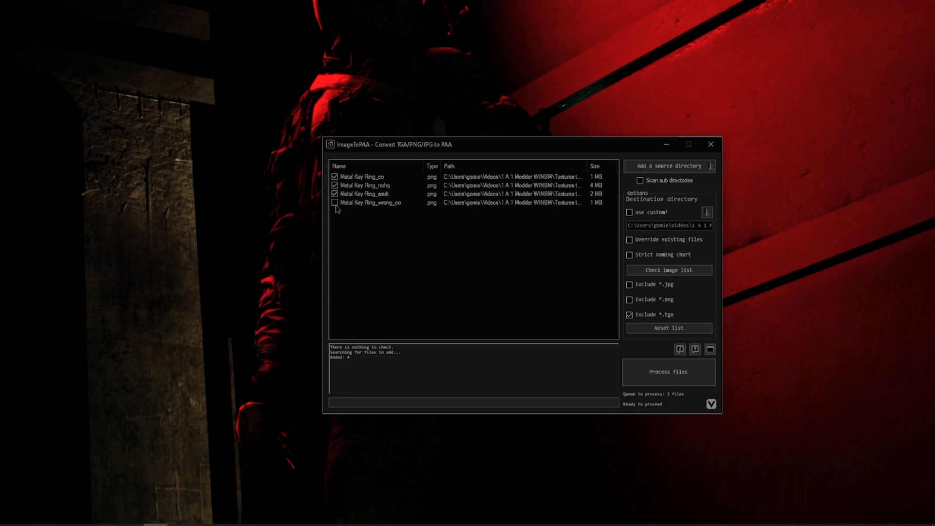
{"action": "left_click", "coordinate": [335, 202]}
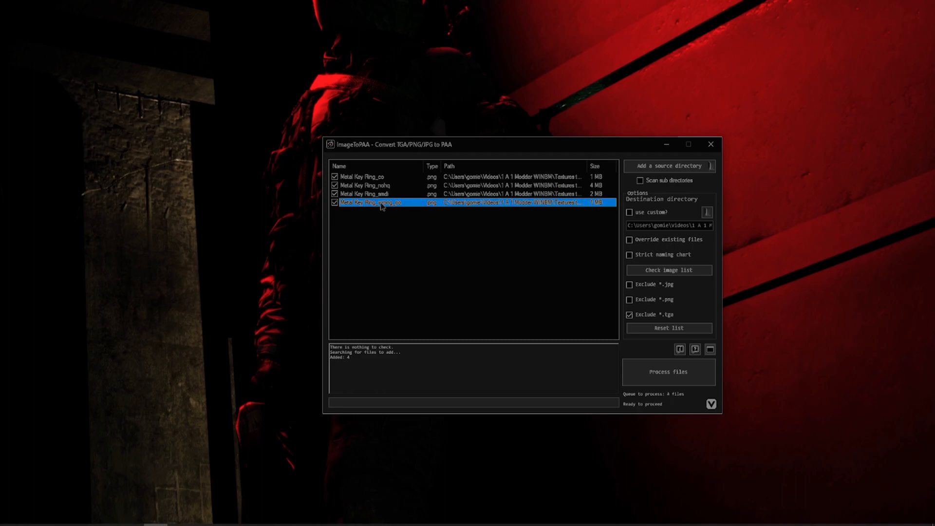
{"action": "left_click", "coordinate": [371, 176]}
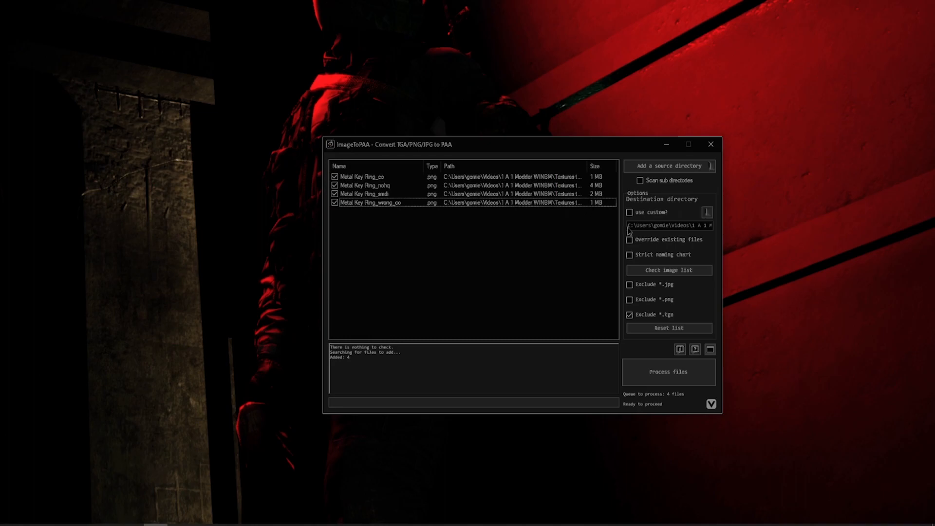
{"action": "left_click", "coordinate": [629, 212]}
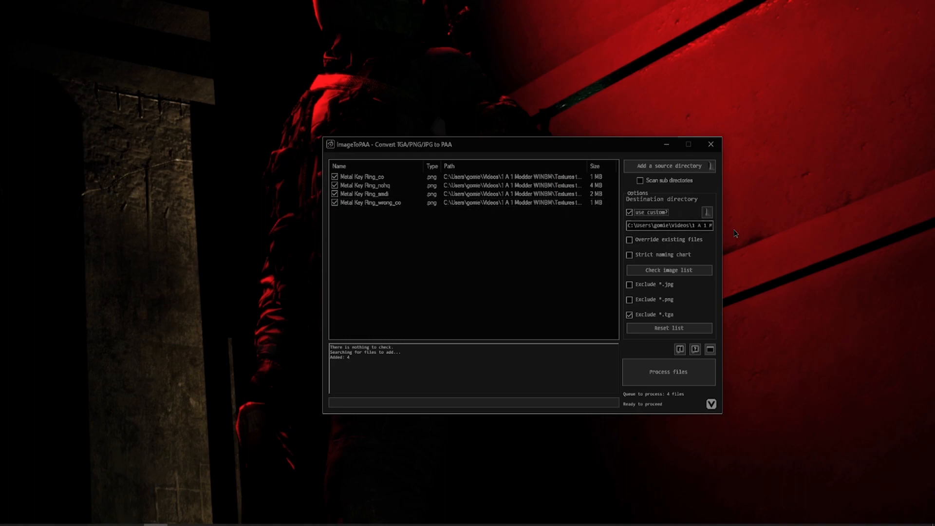
{"action": "left_click", "coordinate": [707, 212]}
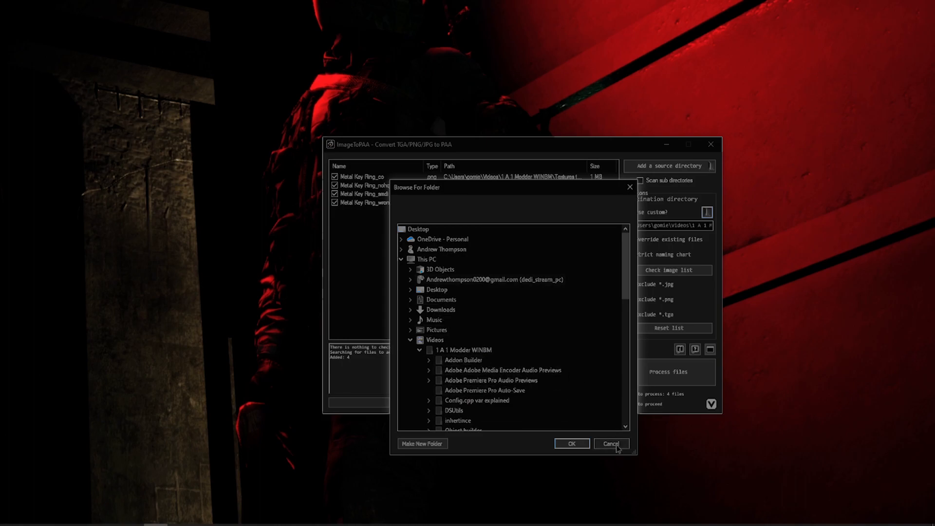
{"action": "left_click", "coordinate": [611, 443]}
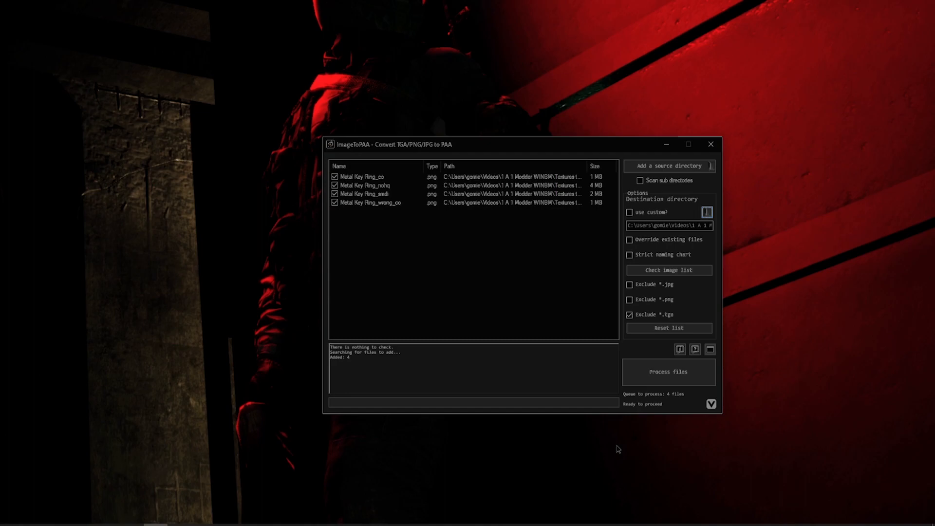
{"action": "mouse_move", "coordinate": [594, 444]}
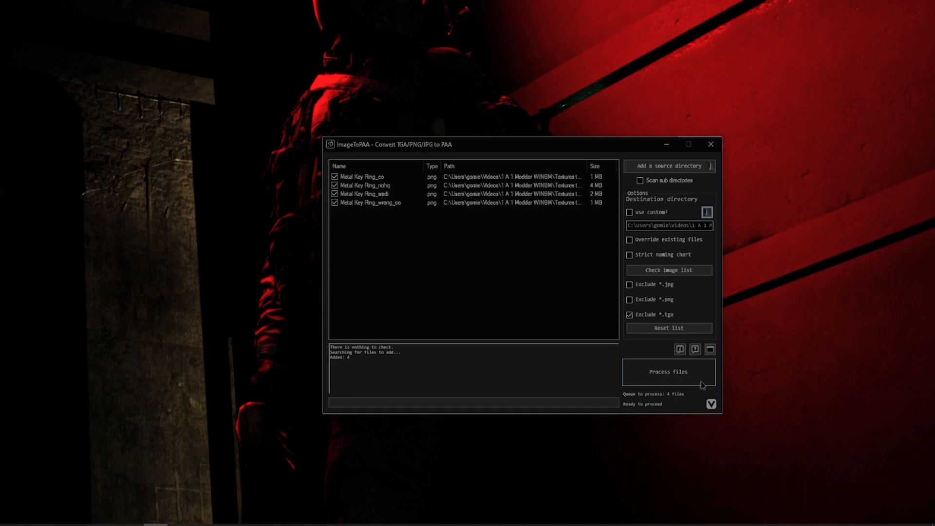
Step: Process the queued textures, confirming output beside the source files; wrong_co fails
{"action": "left_click", "coordinate": [668, 372]}
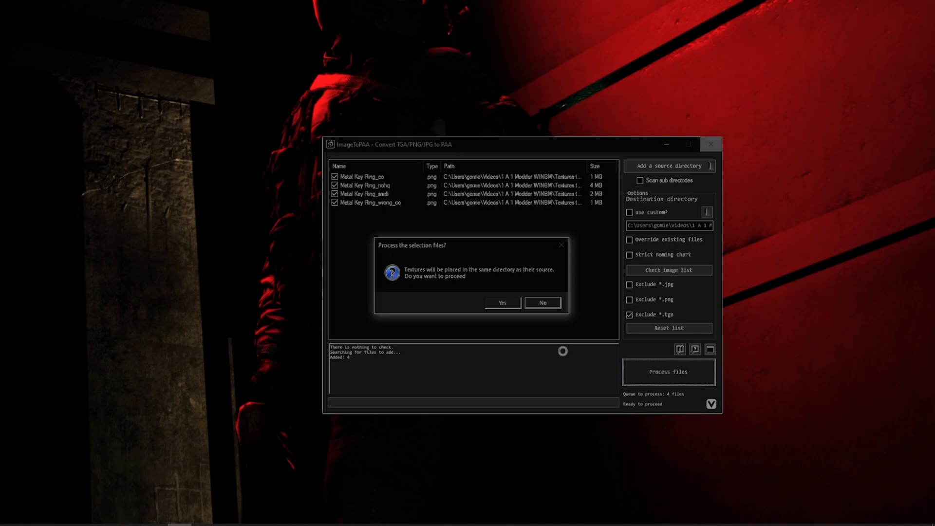
{"action": "left_click", "coordinate": [503, 302]}
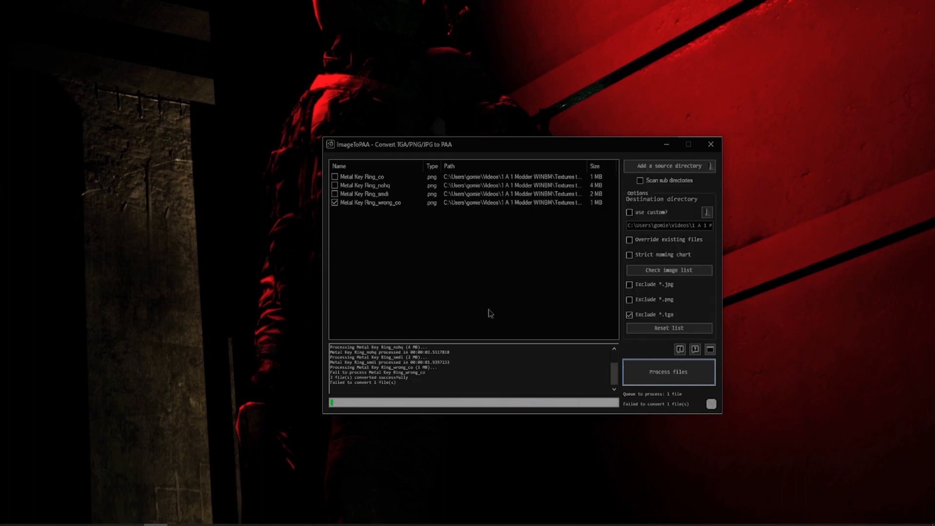
{"action": "mouse_move", "coordinate": [614, 375]}
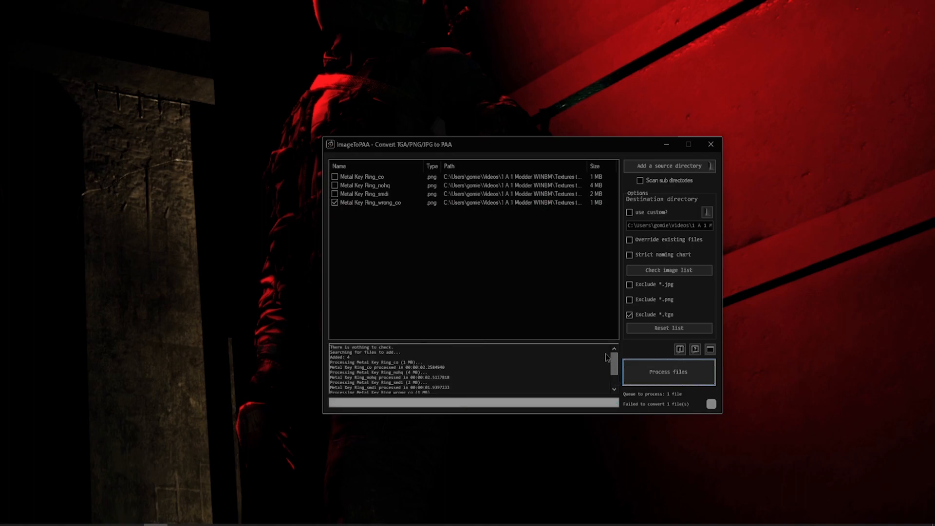
{"action": "scroll", "scroll_direction": "down", "scroll_amount": 3}
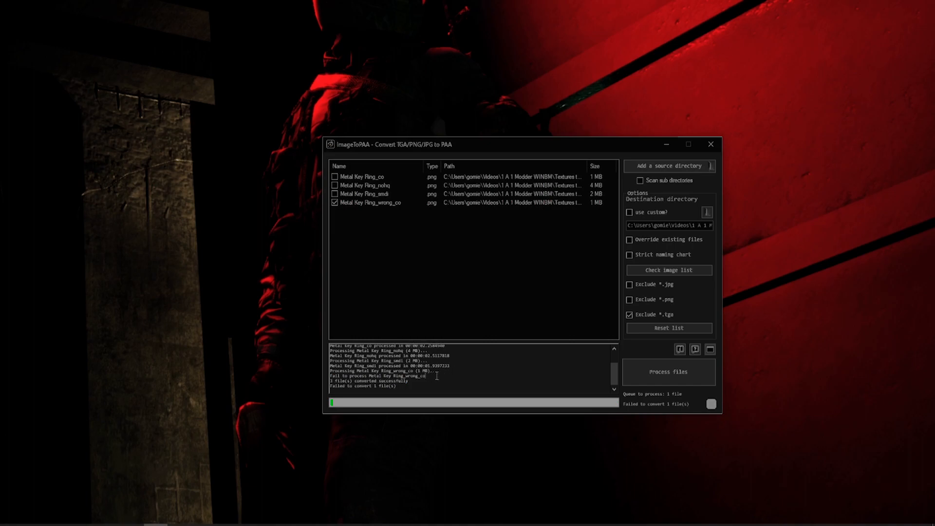
{"action": "double_click", "coordinate": [396, 376]}
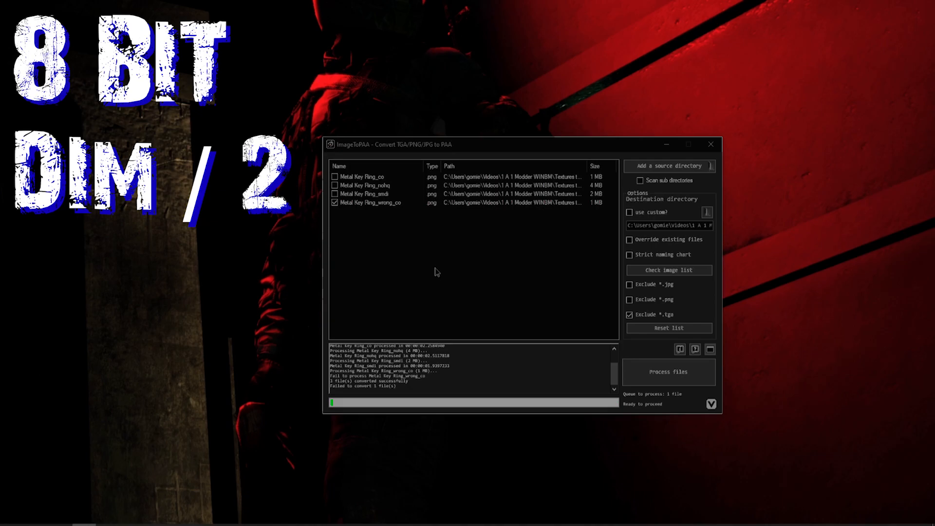
{"action": "left_click", "coordinate": [374, 203]}
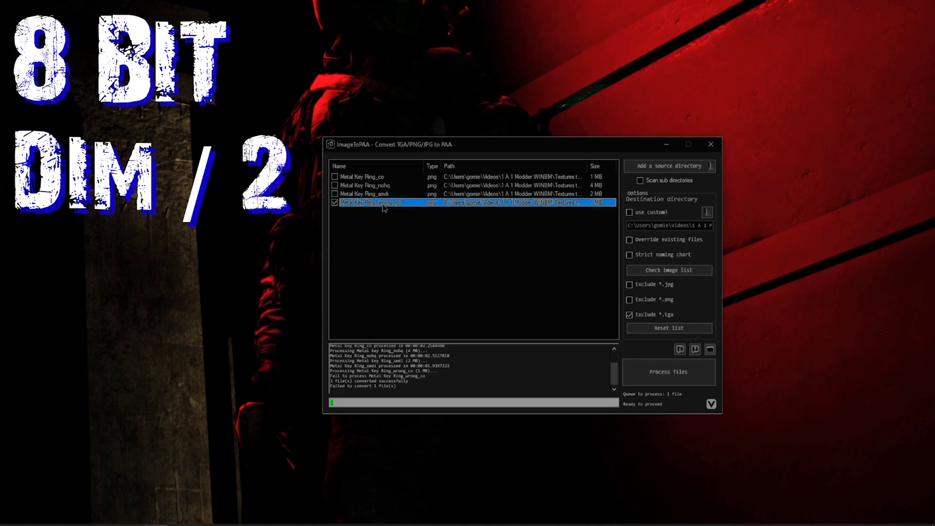
{"action": "right_click", "coordinate": [384, 204]}
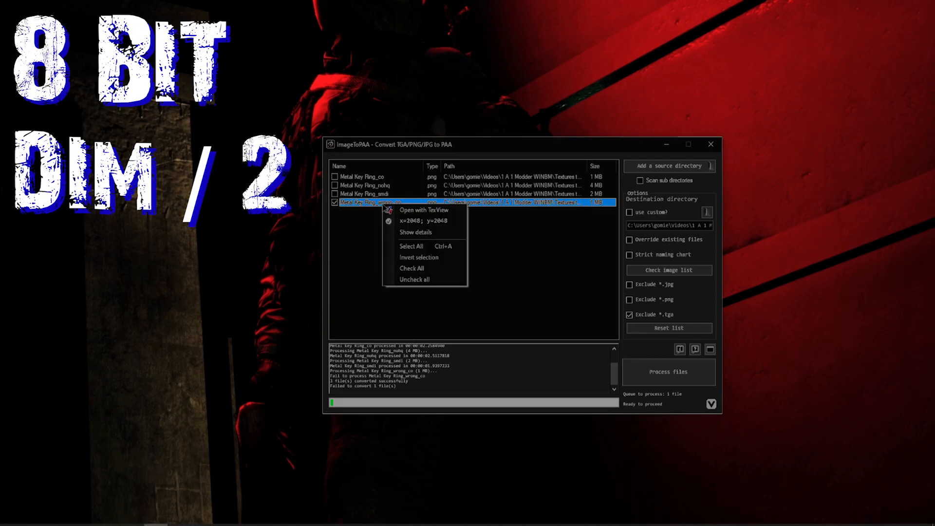
{"action": "mouse_move", "coordinate": [458, 226]}
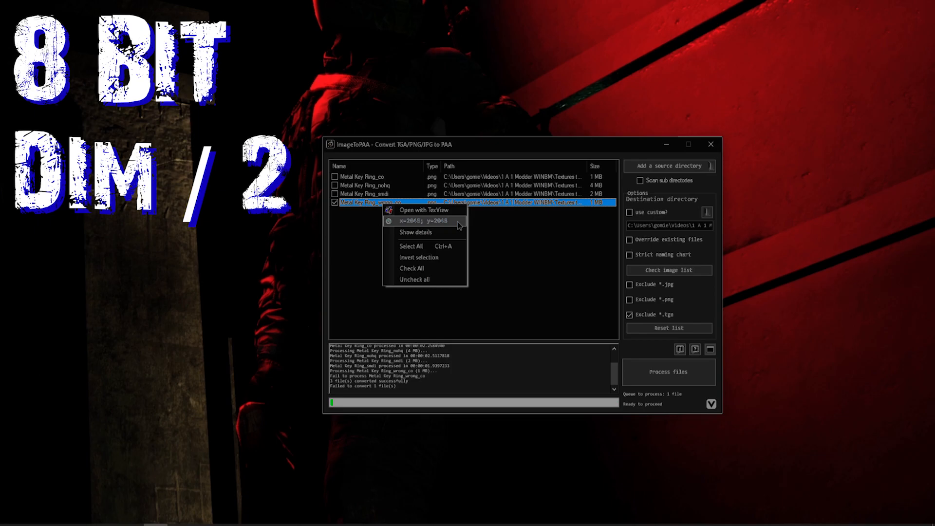
{"action": "mouse_move", "coordinate": [415, 231]}
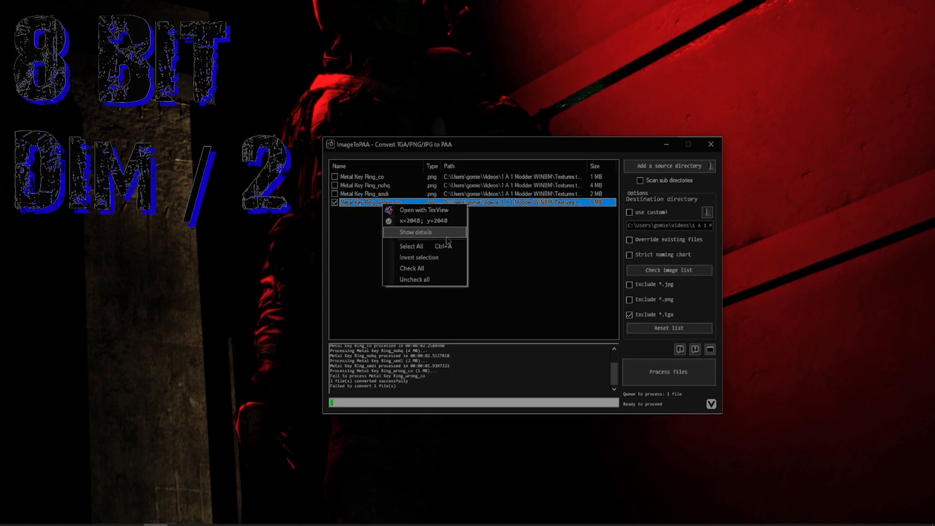
{"action": "left_click", "coordinate": [415, 232]}
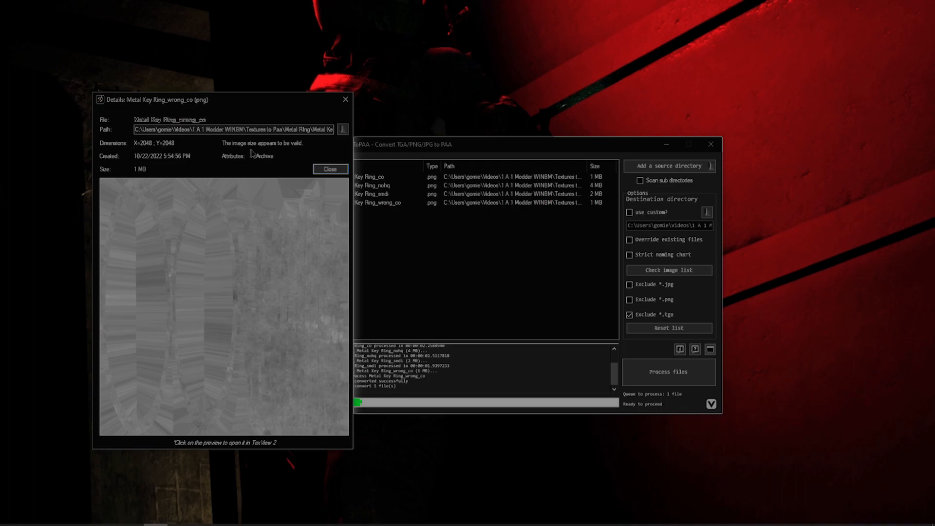
{"action": "mouse_move", "coordinate": [278, 170]}
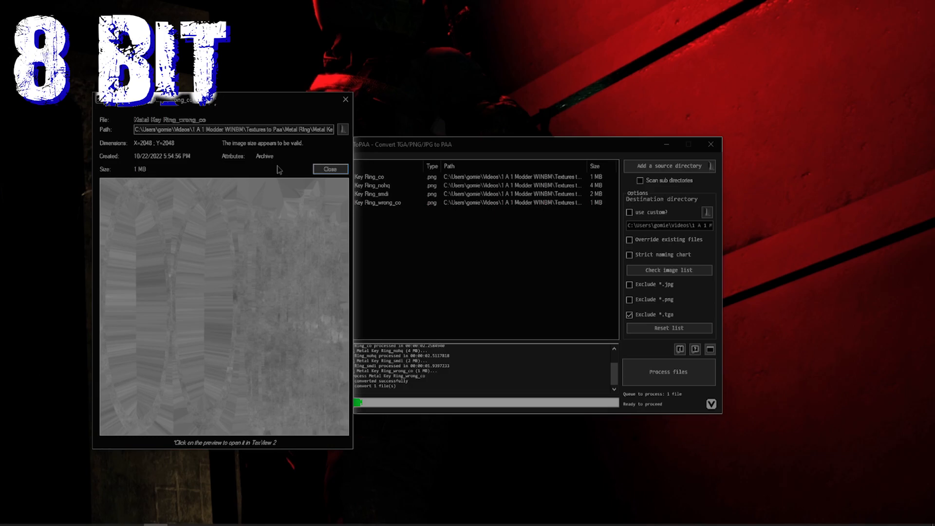
{"action": "left_click", "coordinate": [330, 170]}
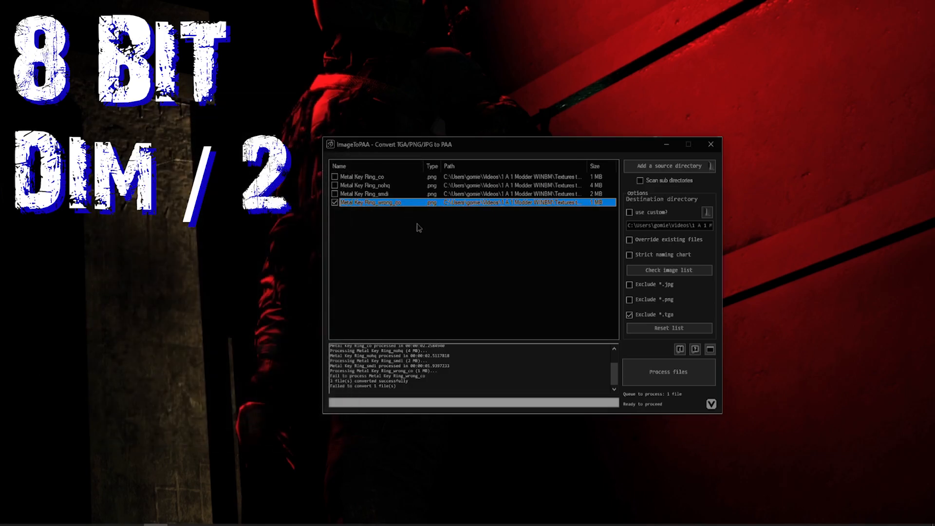